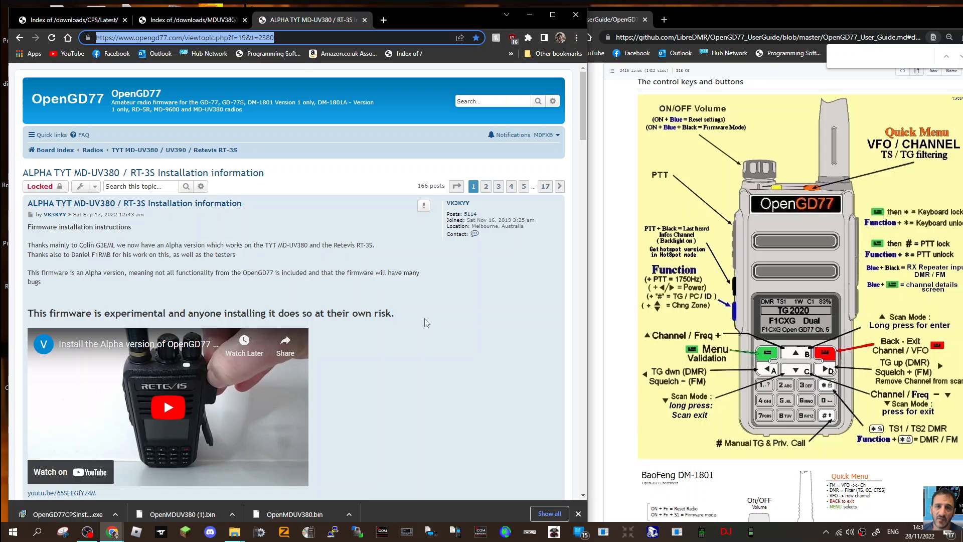
{"action": "mouse_move", "coordinate": [399, 340]}
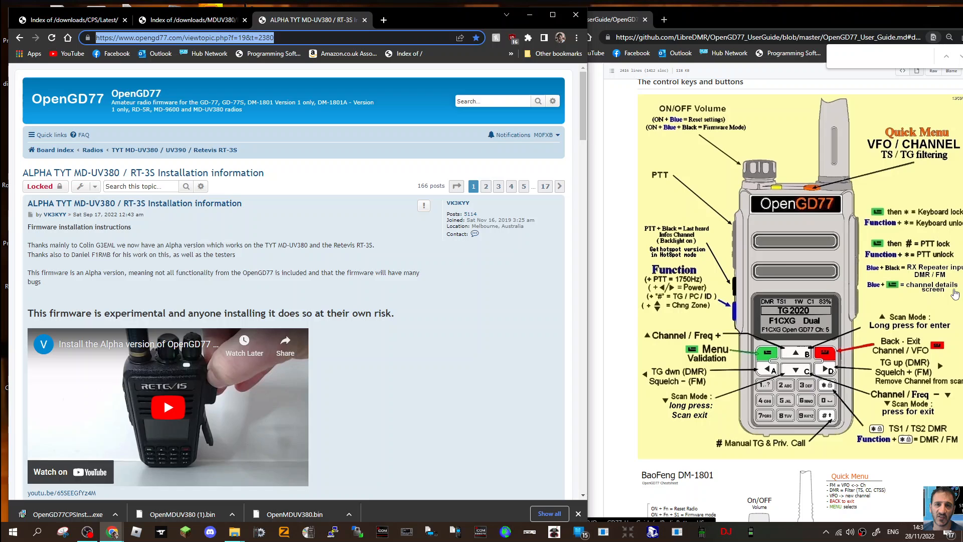
{"action": "mouse_move", "coordinate": [408, 283]}
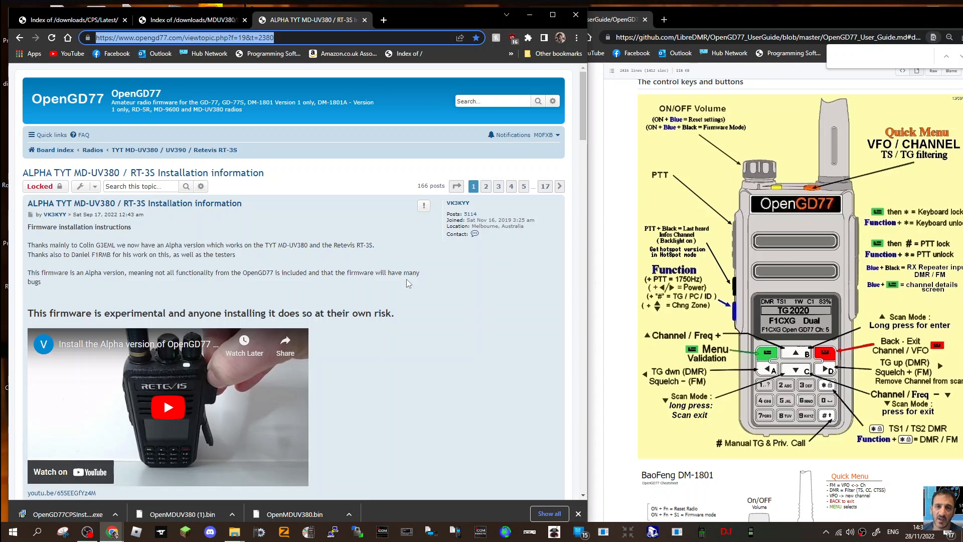
{"action": "mouse_move", "coordinate": [246, 5]}
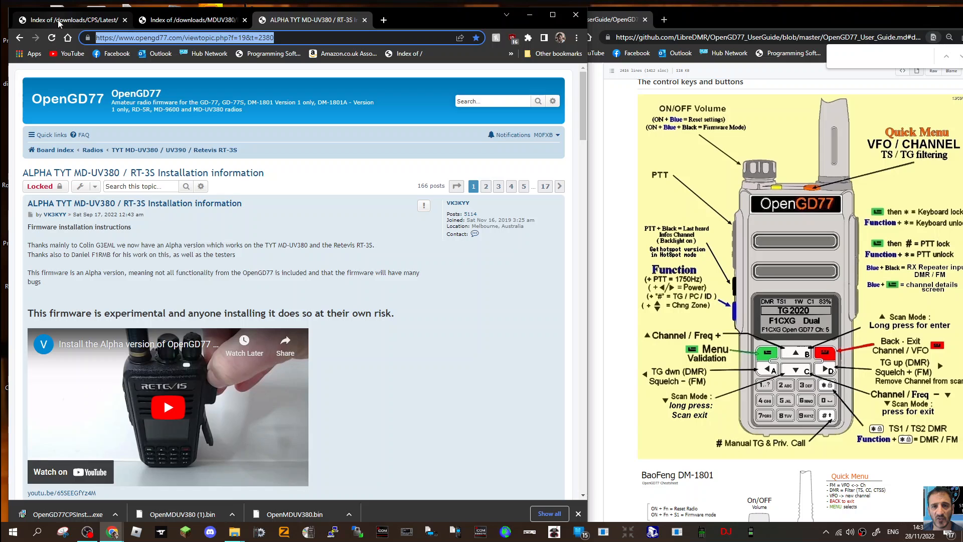
{"action": "mouse_move", "coordinate": [142, 80]}
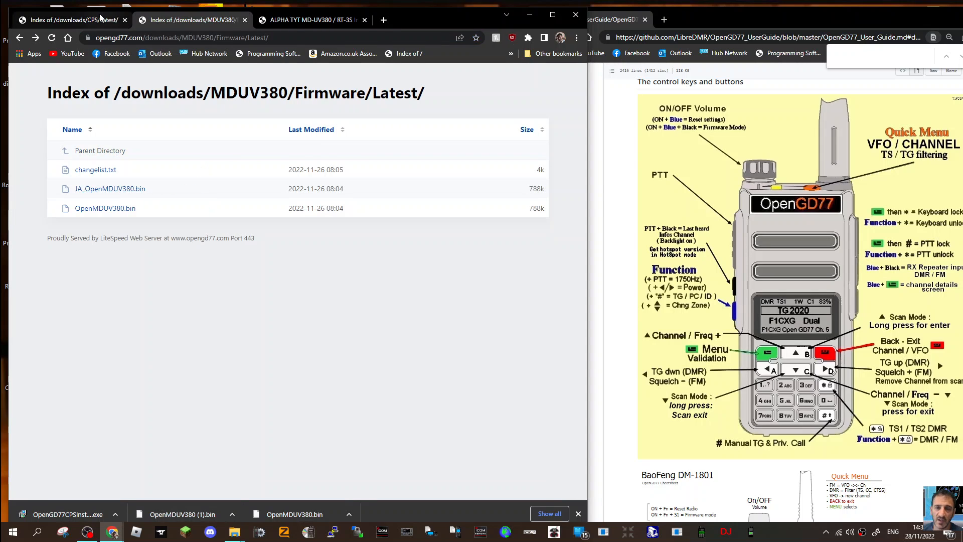
{"action": "mouse_move", "coordinate": [280, 336]}
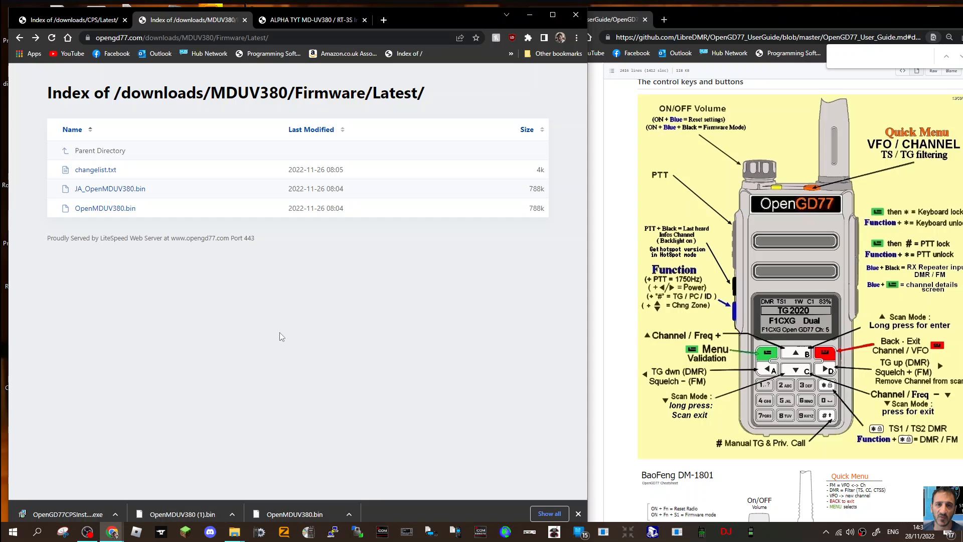
Review the forum installation instructions thread, then bring OpenGD77 CPS forward.
{"action": "left_click", "coordinate": [311, 20]}
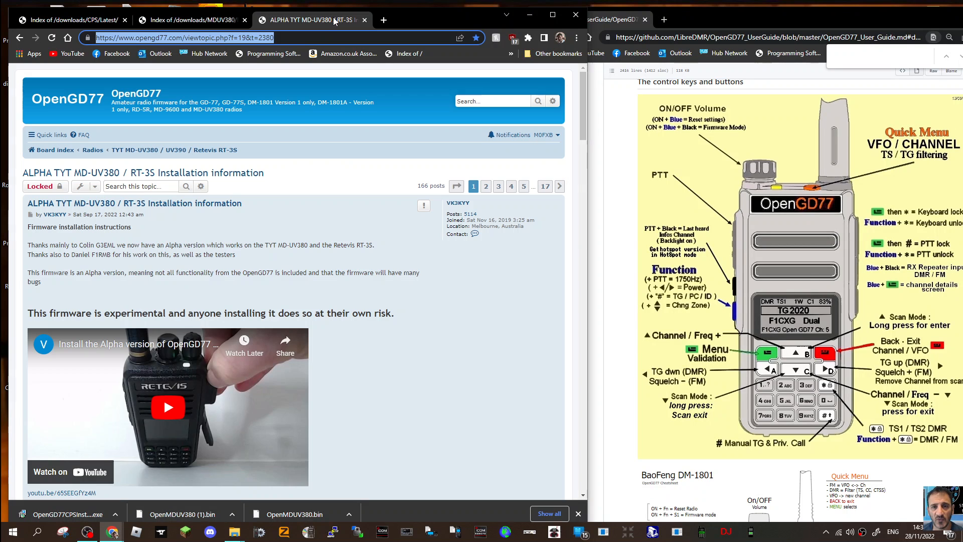
{"action": "mouse_move", "coordinate": [457, 254]}
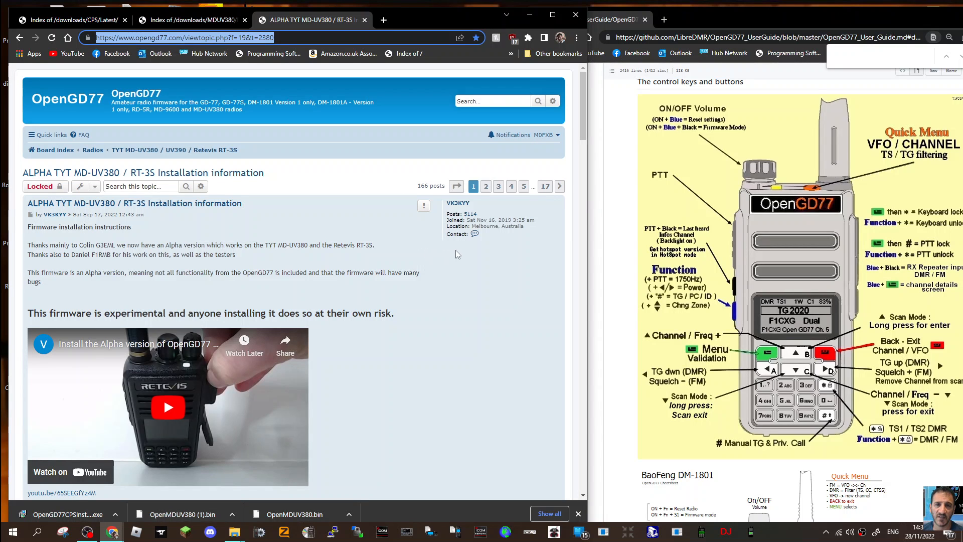
{"action": "scroll", "scroll_direction": "down", "scroll_amount": 3}
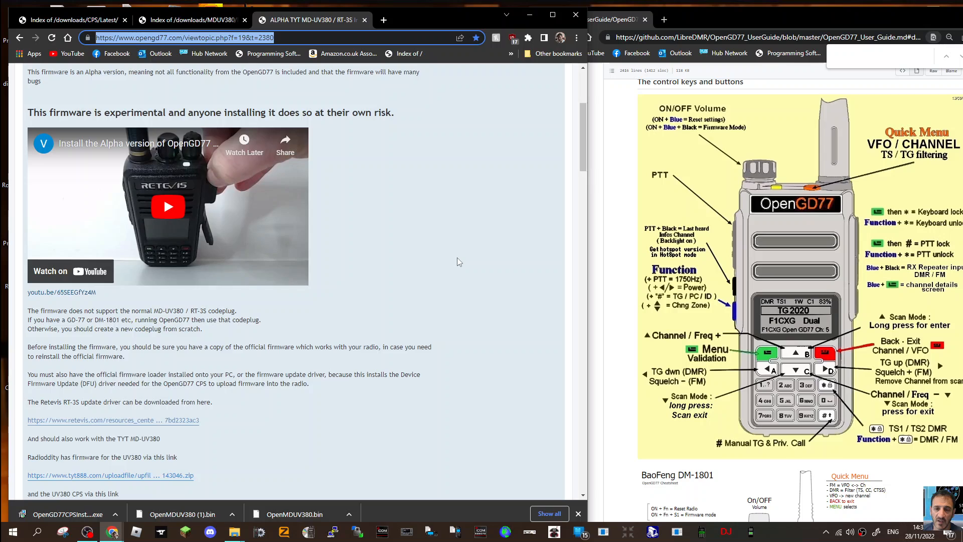
{"action": "scroll", "scroll_direction": "down", "scroll_amount": 3}
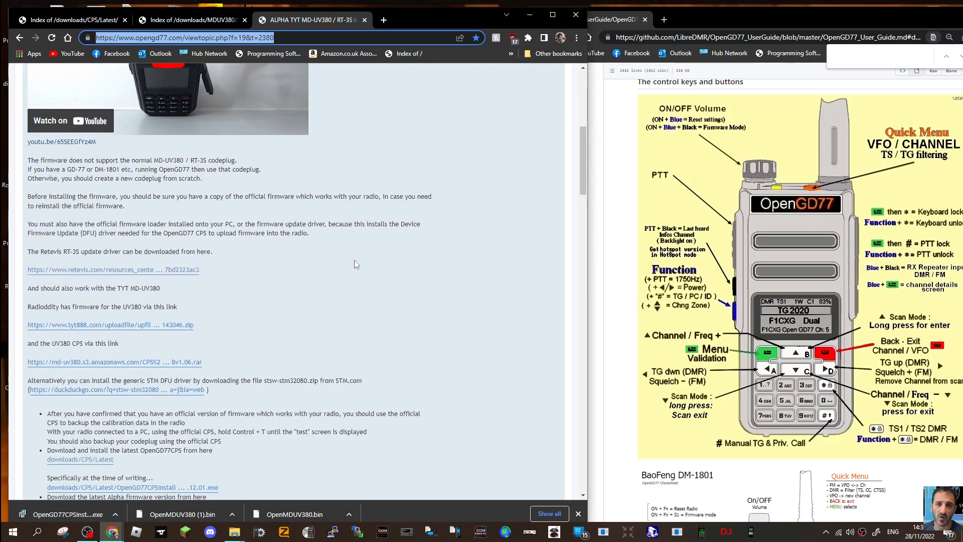
{"action": "scroll", "scroll_direction": "down", "scroll_amount": 3}
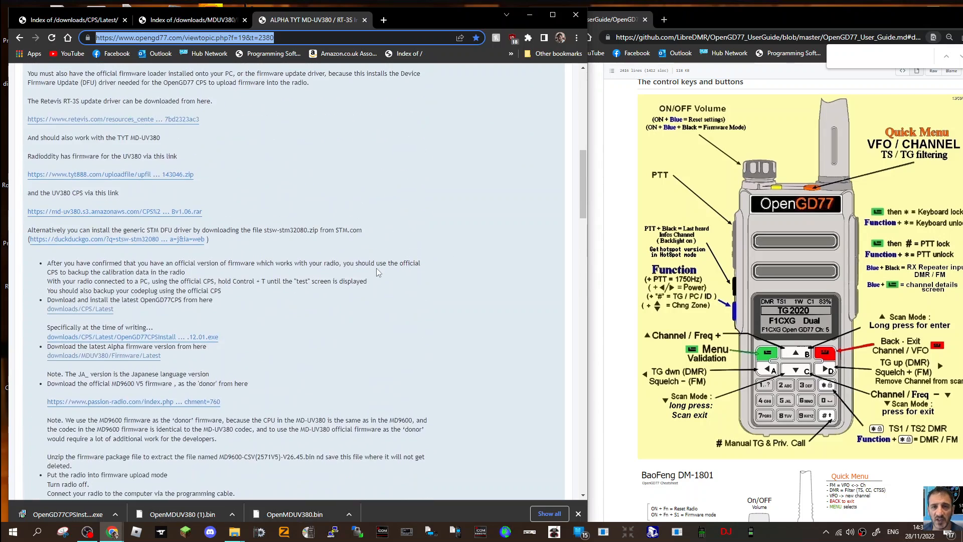
{"action": "scroll", "scroll_direction": "up", "scroll_amount": 3}
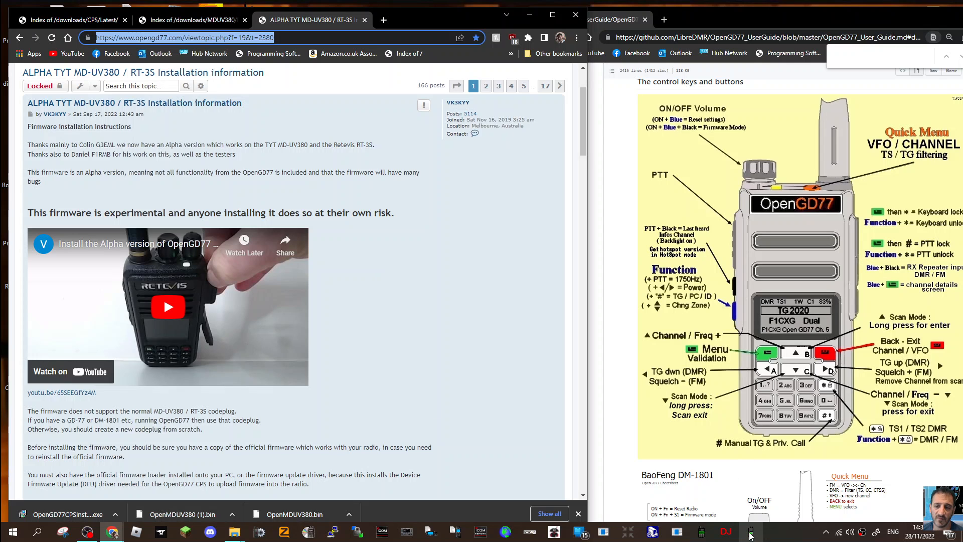
{"action": "left_click", "coordinate": [750, 532]}
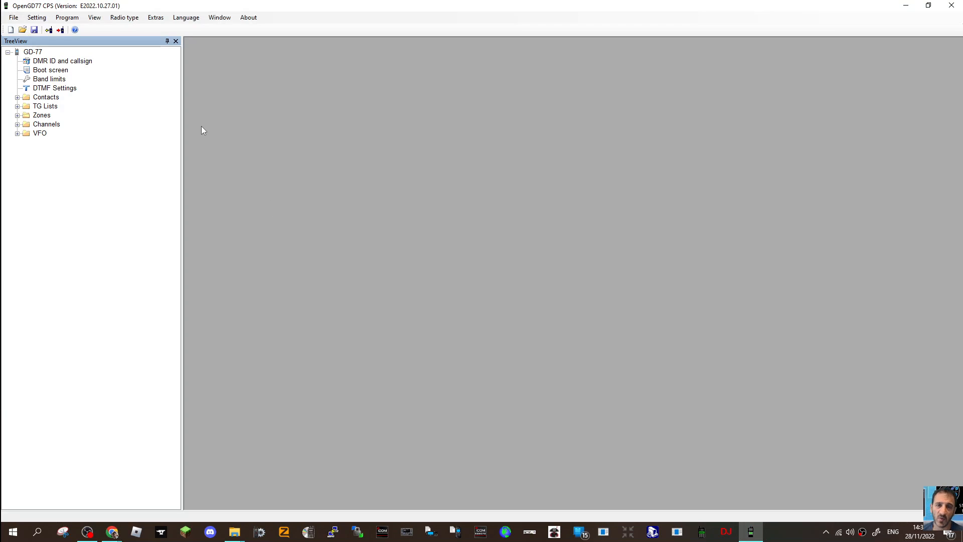
{"action": "mouse_move", "coordinate": [215, 120]}
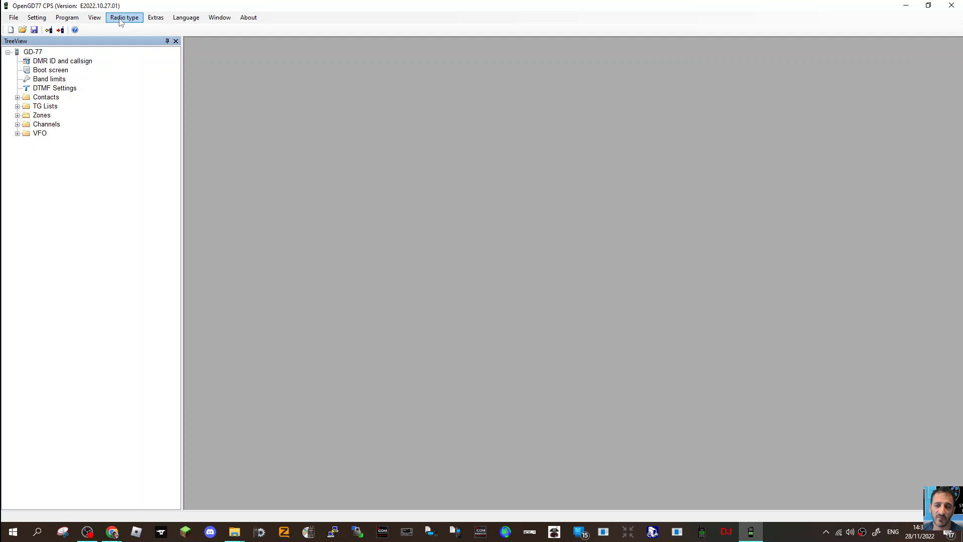
Set Radio type to MD-9600/RT-90, MD-UV380/RT-3S and show the Extras tools list.
{"action": "left_click", "coordinate": [125, 17]}
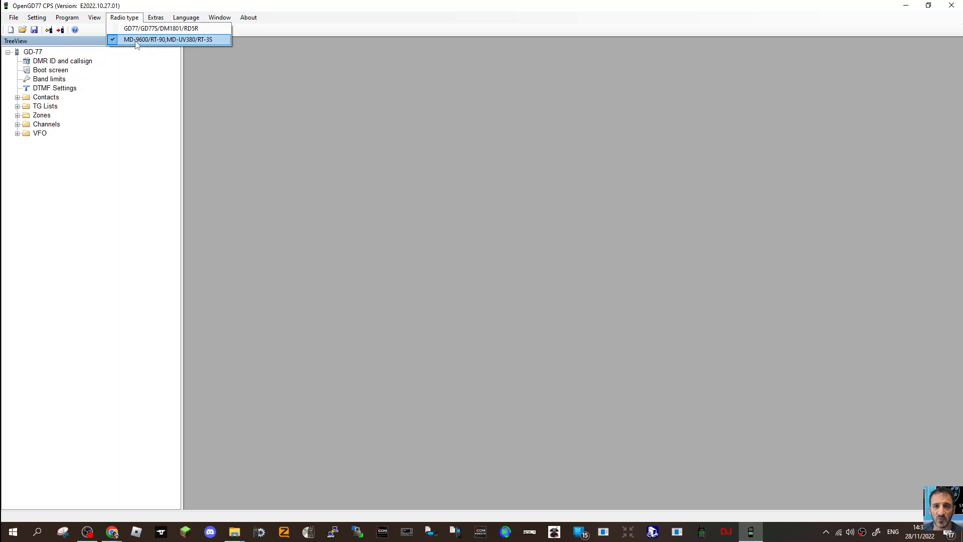
{"action": "mouse_move", "coordinate": [163, 39]}
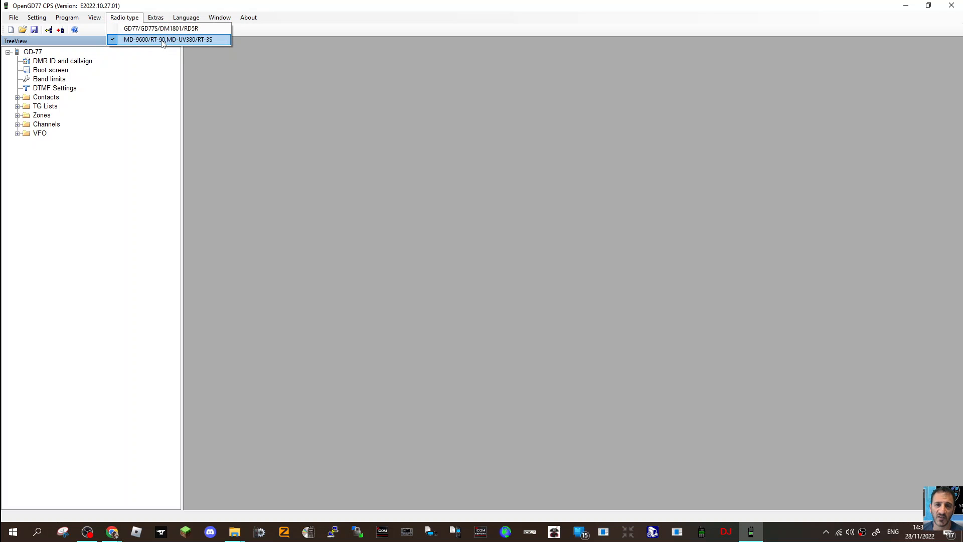
{"action": "left_click", "coordinate": [171, 39]}
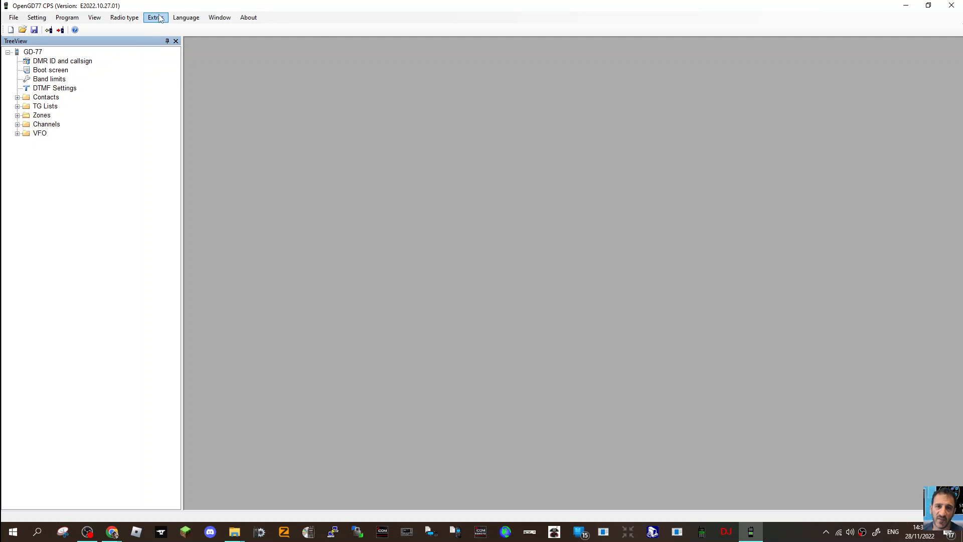
{"action": "left_click", "coordinate": [155, 17]}
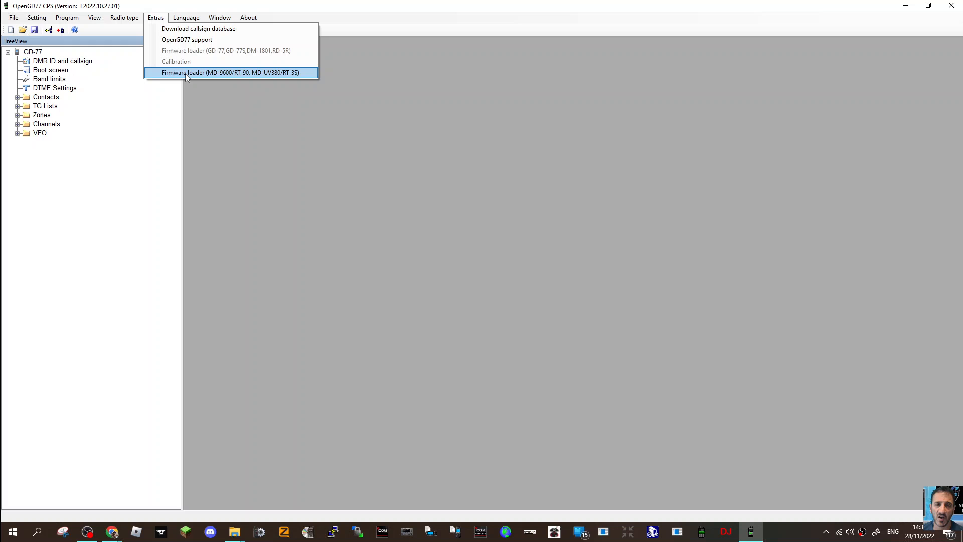
{"action": "mouse_move", "coordinate": [218, 28]}
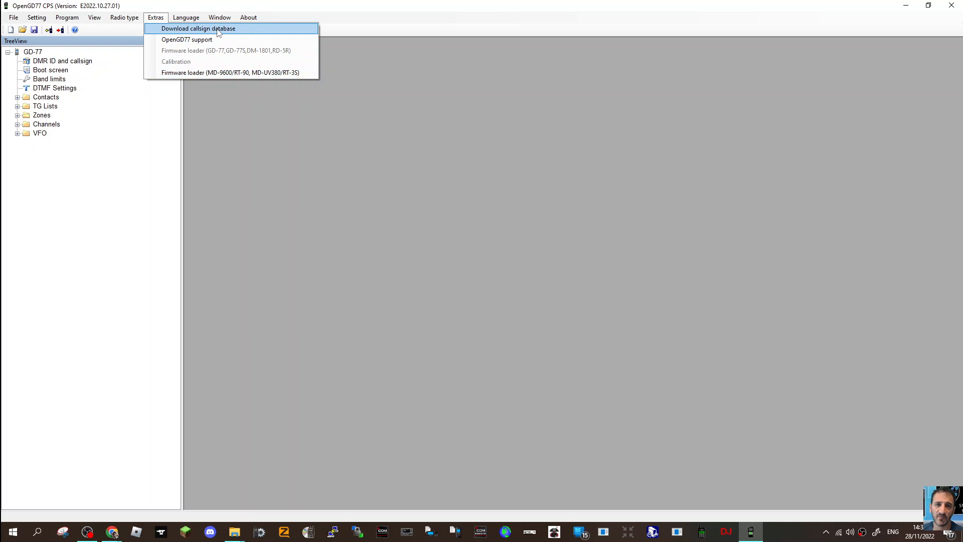
{"action": "mouse_move", "coordinate": [239, 32]}
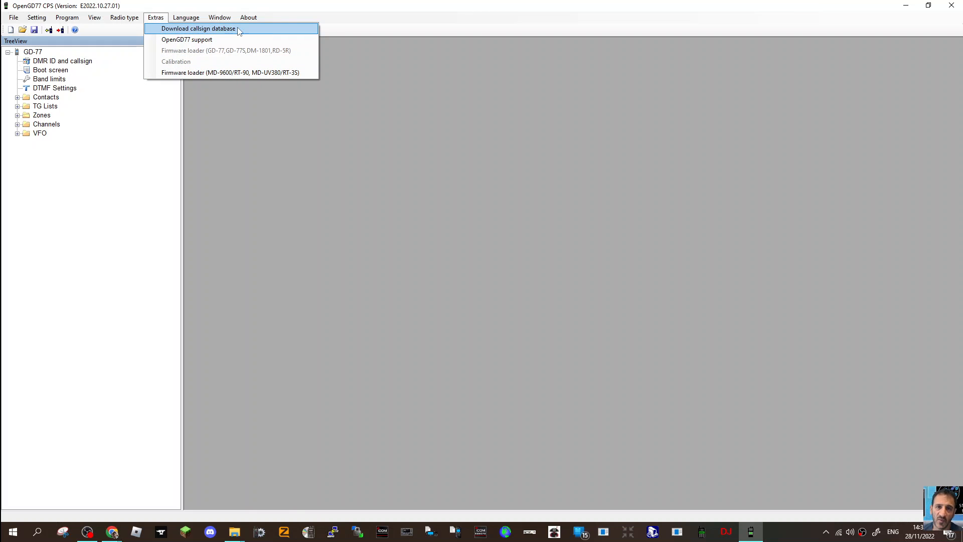
{"action": "mouse_move", "coordinate": [187, 39]}
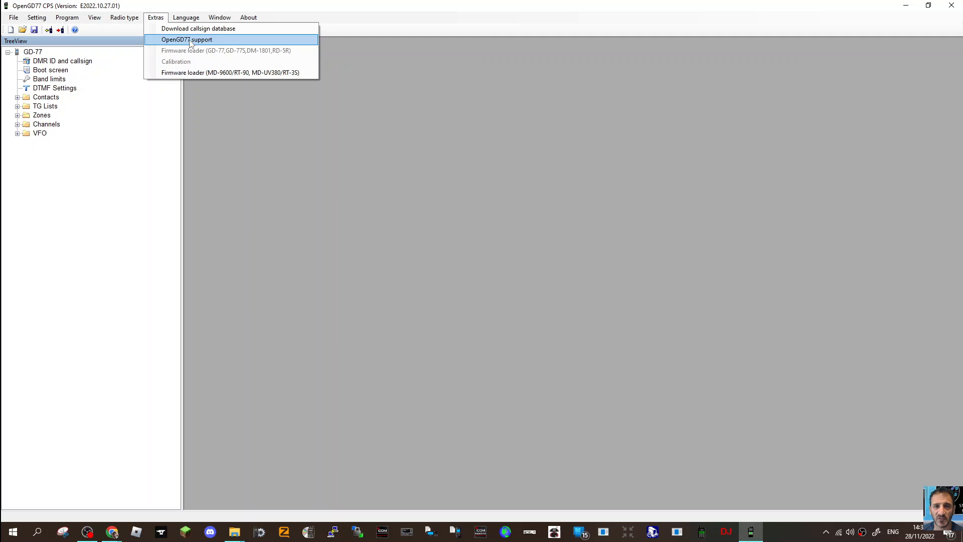
{"action": "mouse_move", "coordinate": [197, 73]}
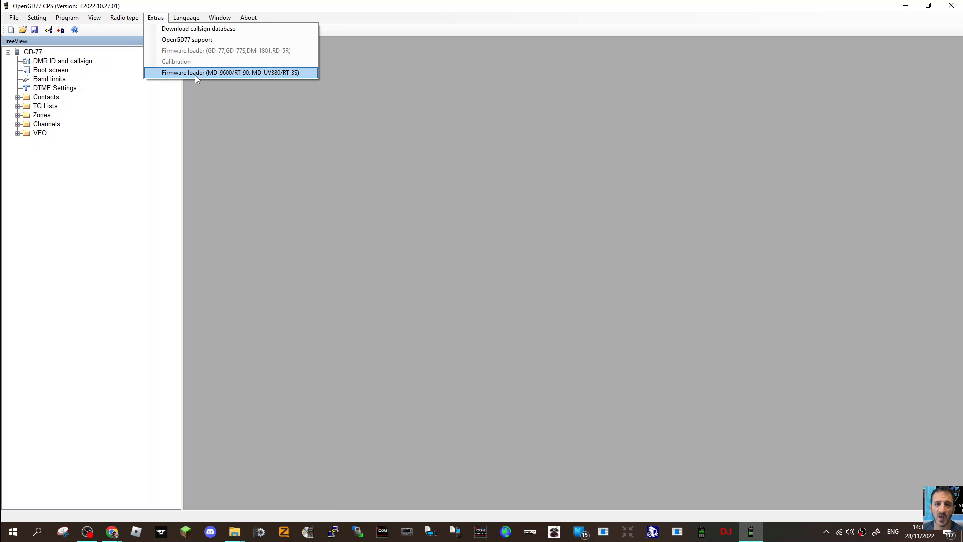
Launch the Firmware loader (MD-9600/RT-90, MD-UV380/RT-3S) from Extras.
{"action": "left_click", "coordinate": [230, 72]}
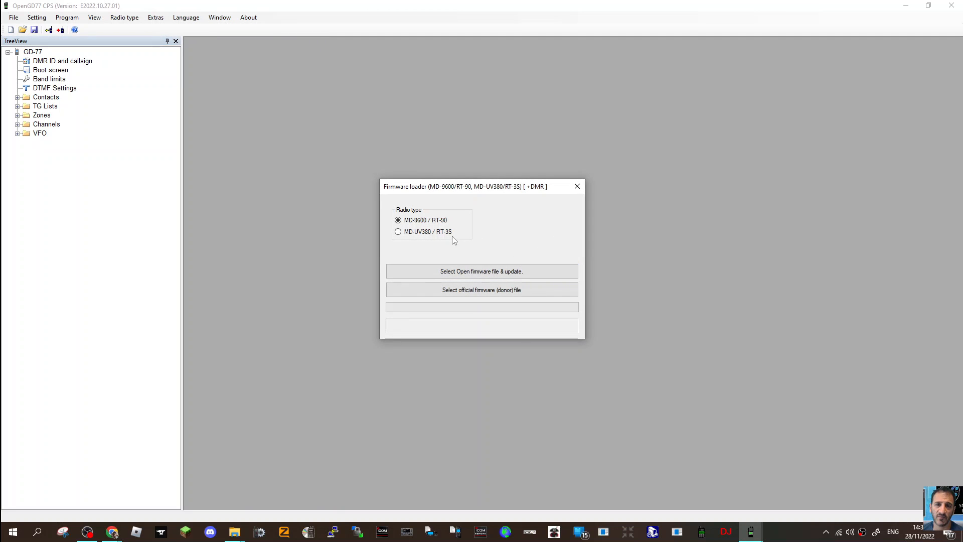
{"action": "mouse_move", "coordinate": [474, 307]}
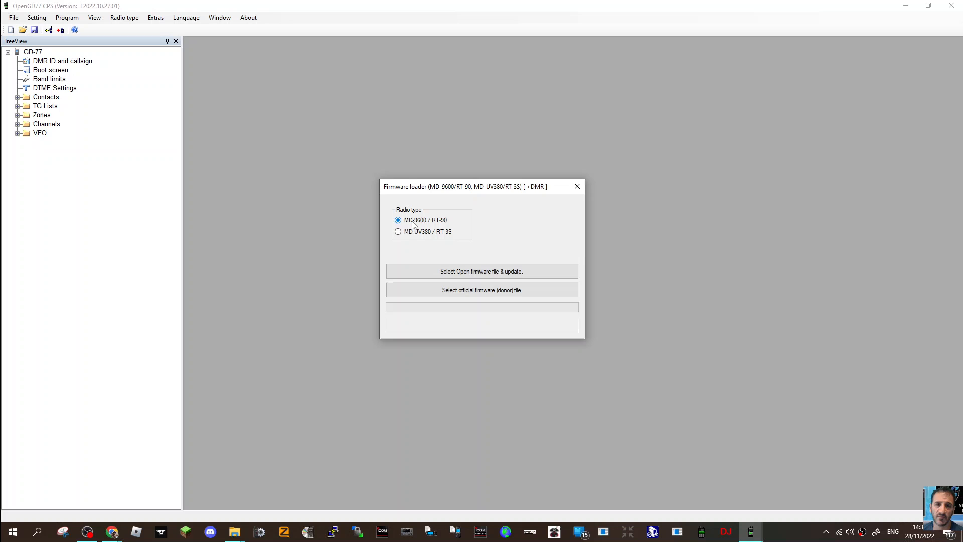
{"action": "mouse_move", "coordinate": [292, 291]}
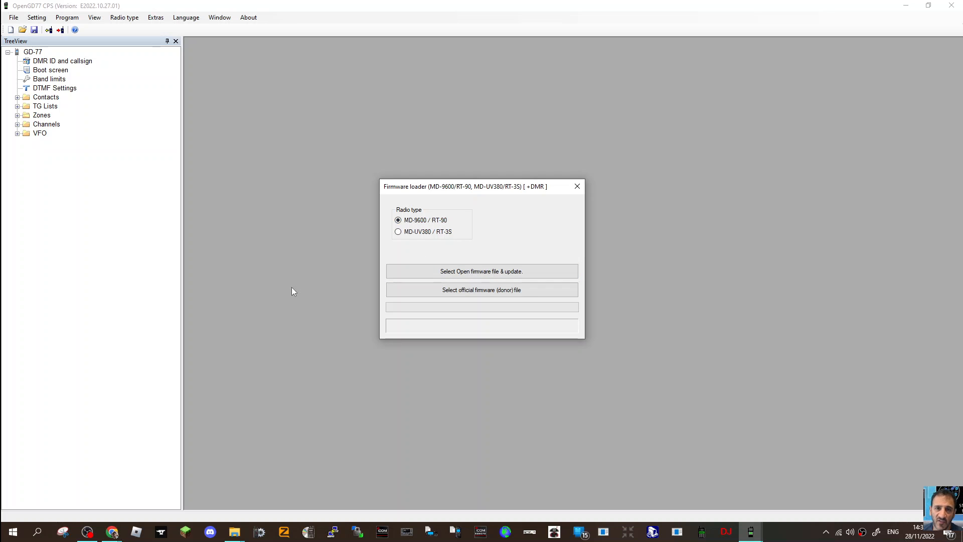
{"action": "mouse_move", "coordinate": [341, 294]}
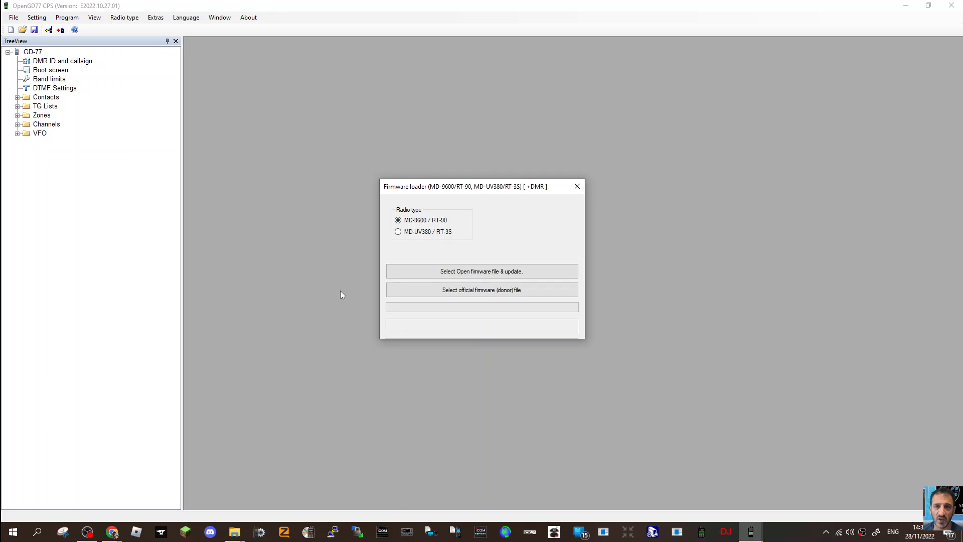
{"action": "mouse_move", "coordinate": [269, 326]}
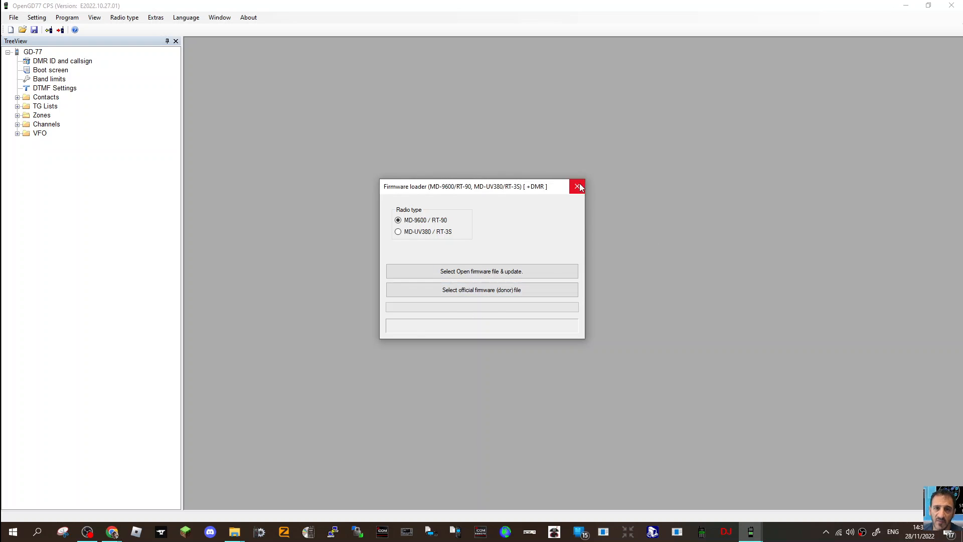
Close the firmware loader and scroll the forum post down to the MD-UV380 installation steps.
{"action": "left_click", "coordinate": [578, 186]}
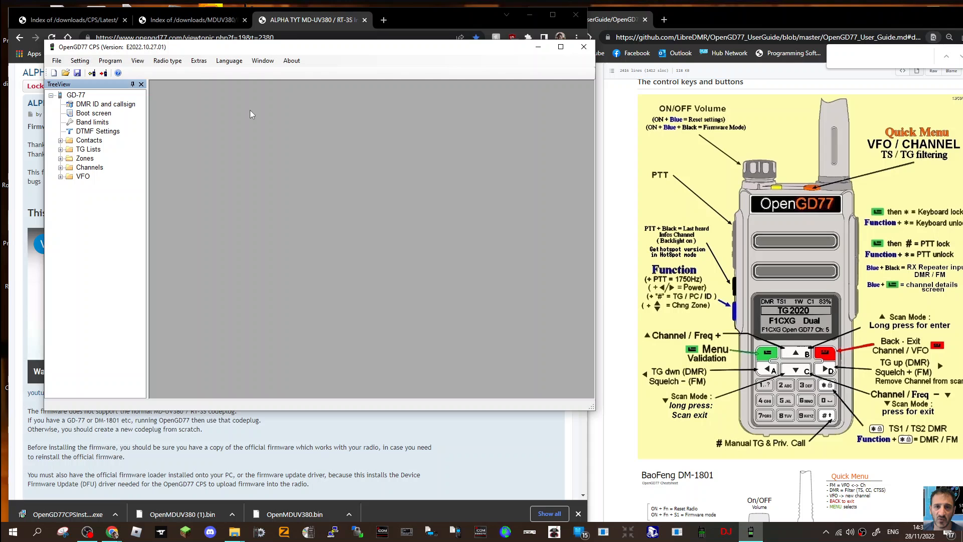
{"action": "left_click_drag", "start_coordinate": [307, 47], "coordinate": [365, 105]}
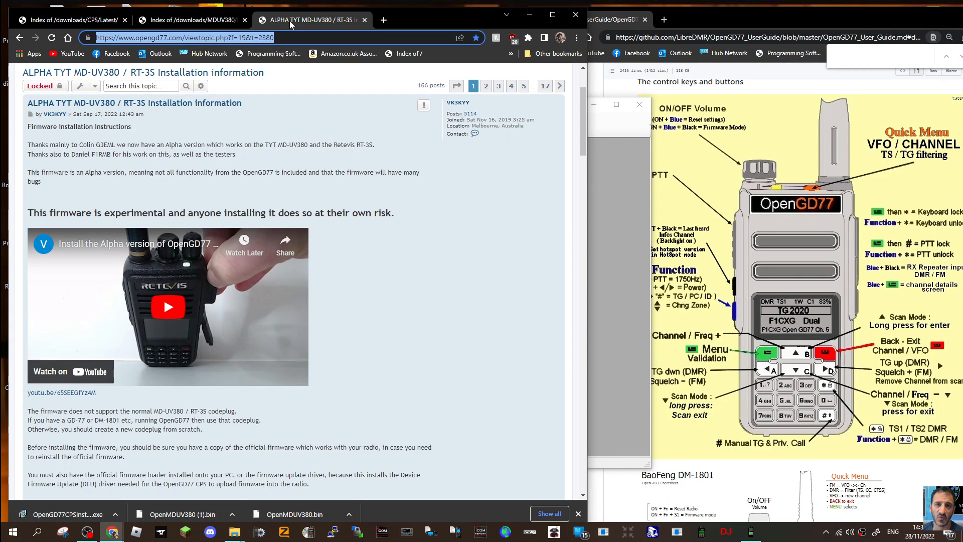
{"action": "scroll", "scroll_direction": "down", "scroll_amount": 3}
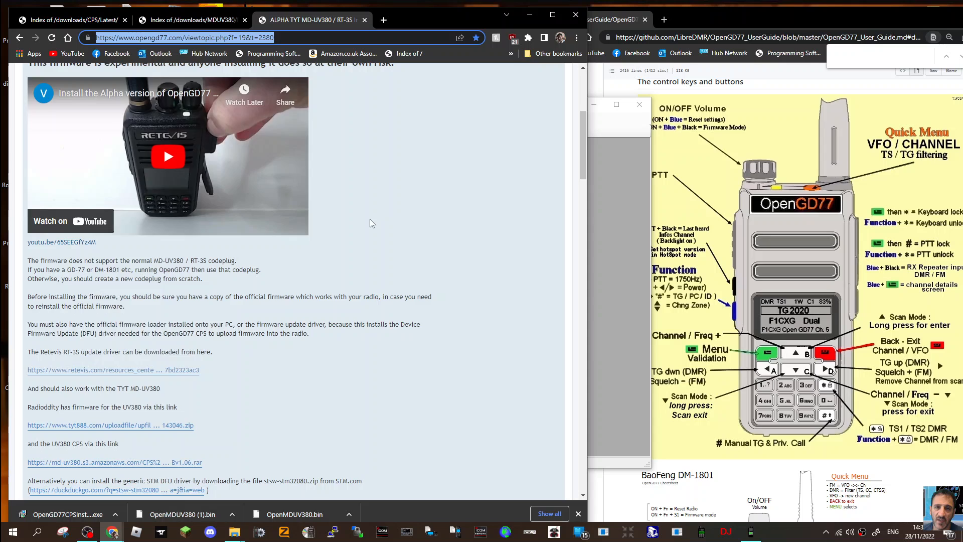
{"action": "scroll", "scroll_direction": "down", "scroll_amount": 3}
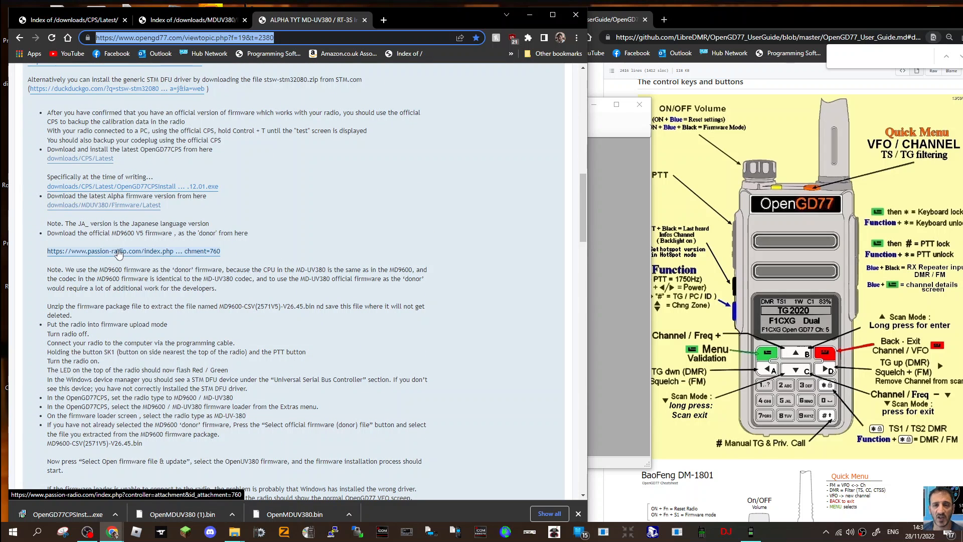
{"action": "mouse_move", "coordinate": [233, 249]}
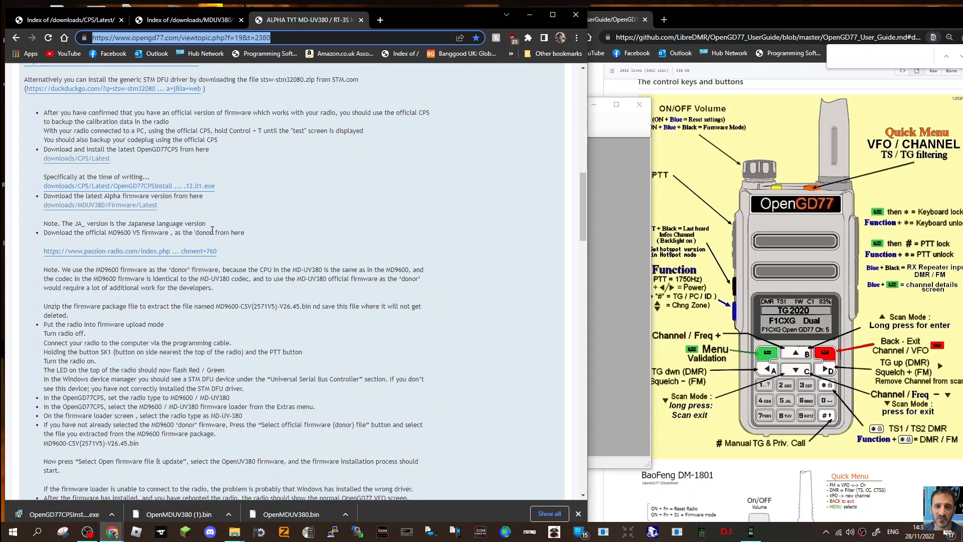
{"action": "mouse_move", "coordinate": [370, 238]}
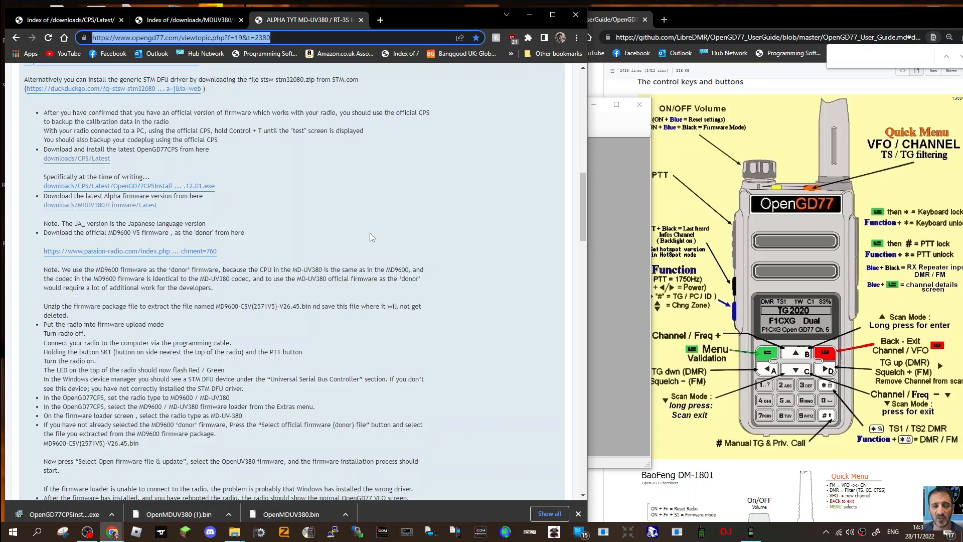
{"action": "mouse_move", "coordinate": [572, 158]}
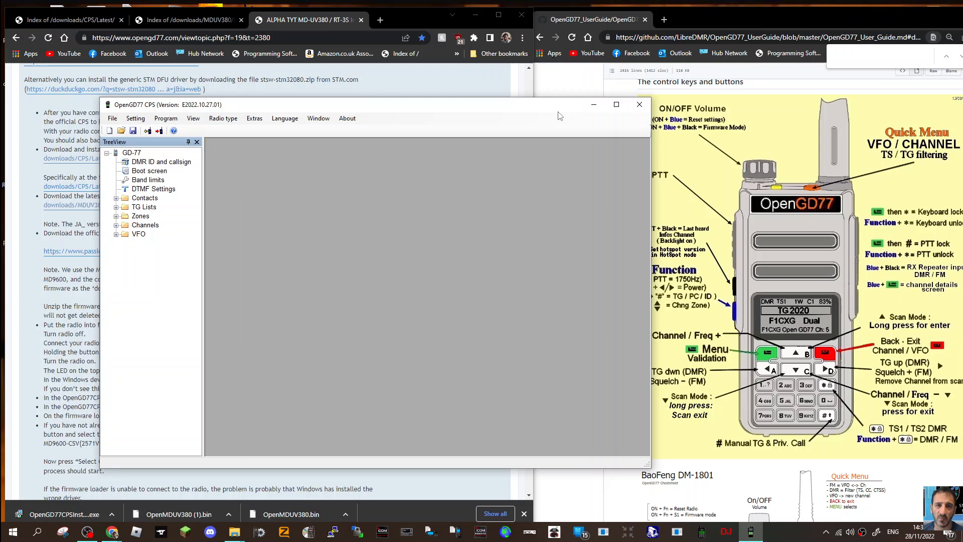
{"action": "mouse_move", "coordinate": [518, 78]}
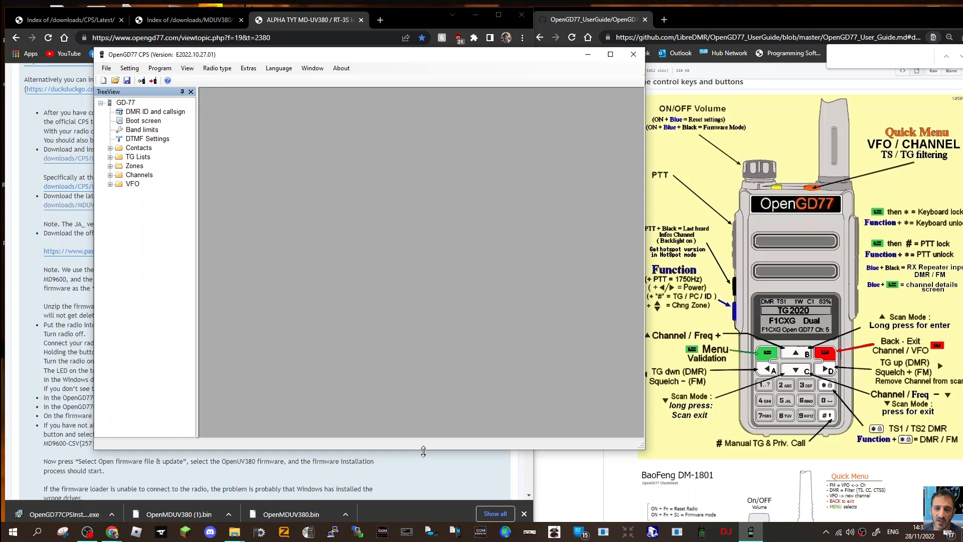
In the firmware loader, verify MD9600-CSV(2571V5)-V26.45.bin as the official donor firmware.
{"action": "left_click", "coordinate": [248, 67]}
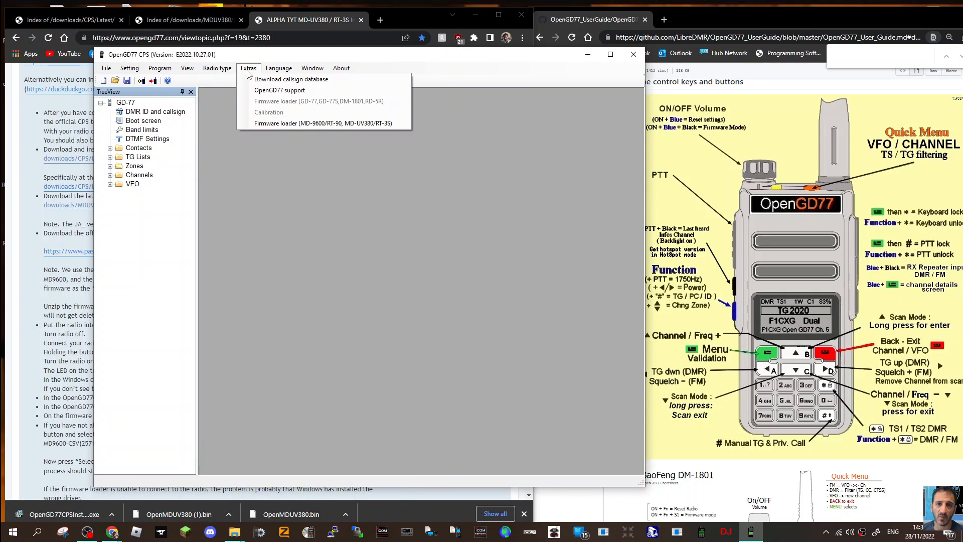
{"action": "left_click", "coordinate": [313, 122]}
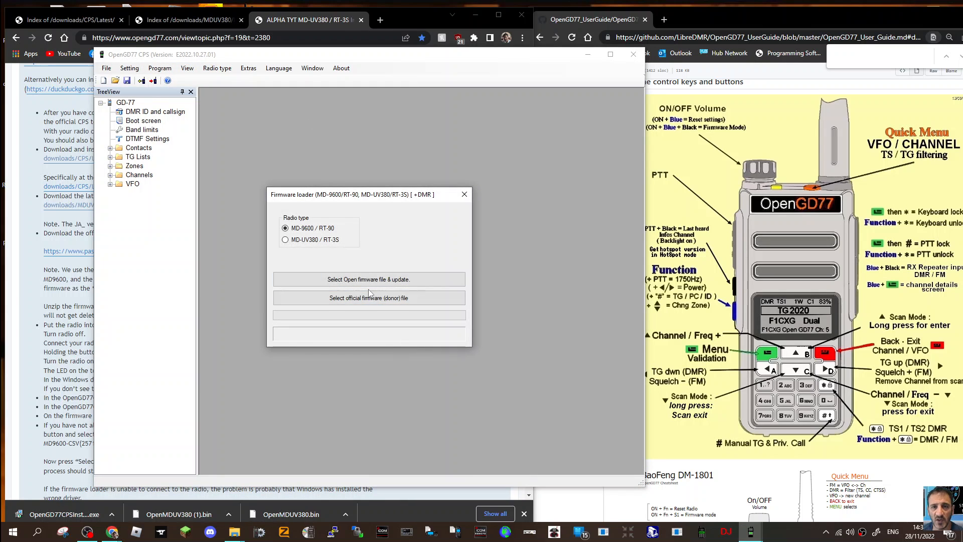
{"action": "left_click", "coordinate": [368, 298]}
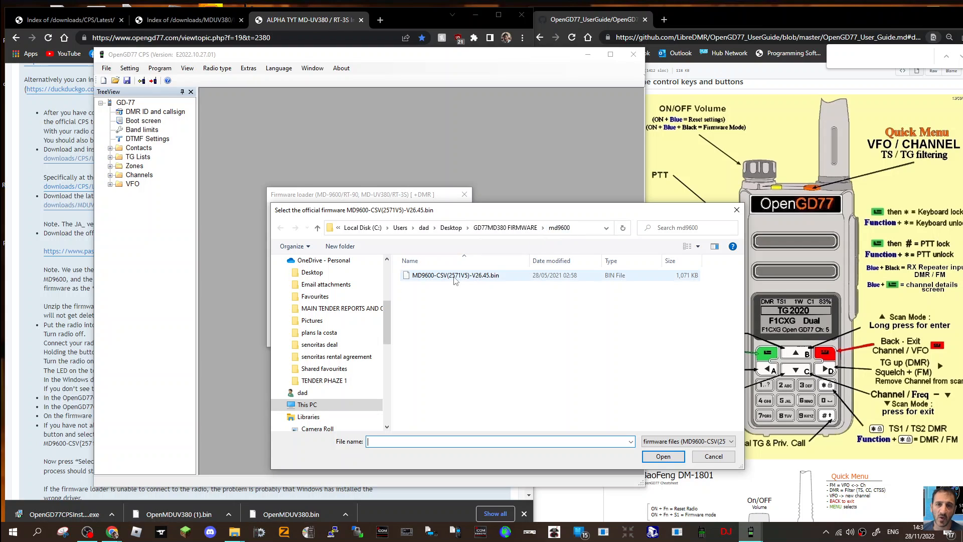
{"action": "mouse_move", "coordinate": [454, 275]}
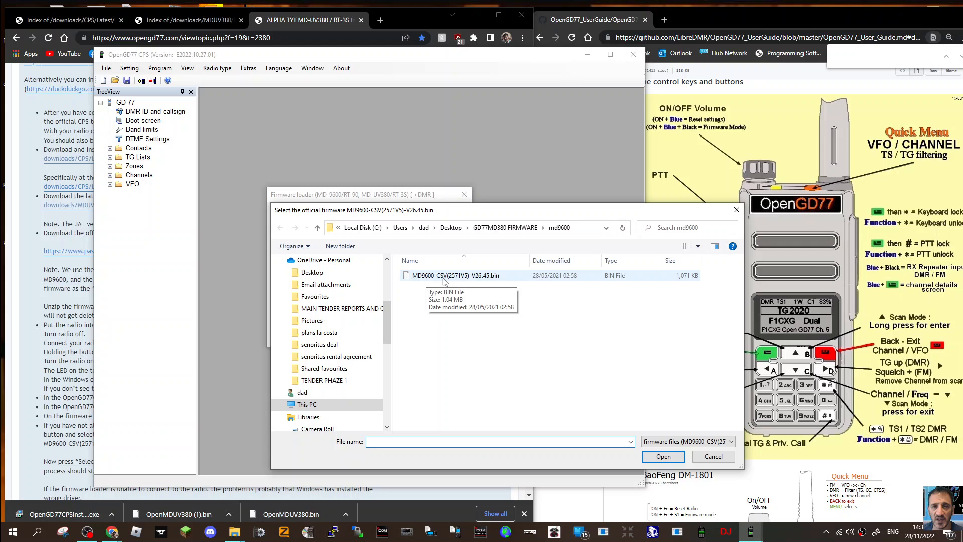
{"action": "mouse_move", "coordinate": [458, 282]}
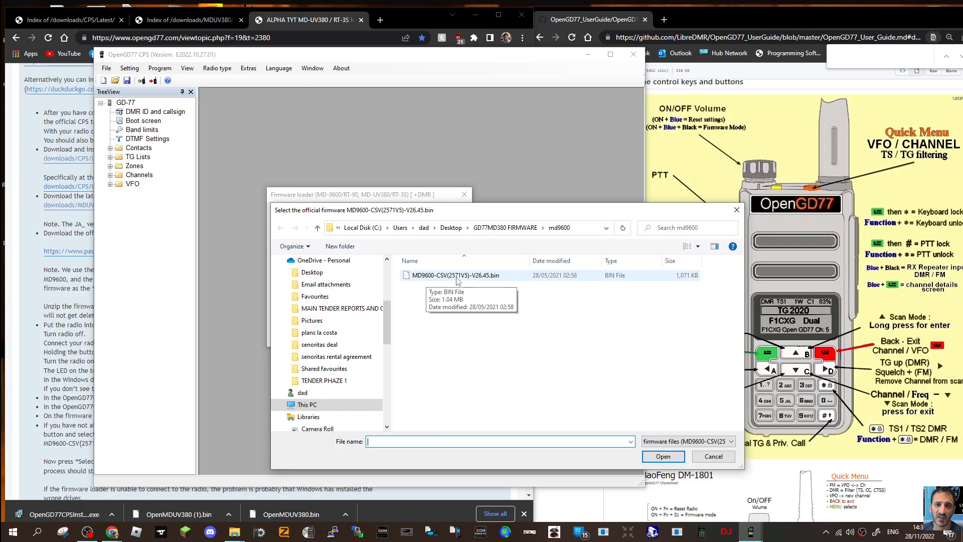
{"action": "mouse_move", "coordinate": [495, 278]}
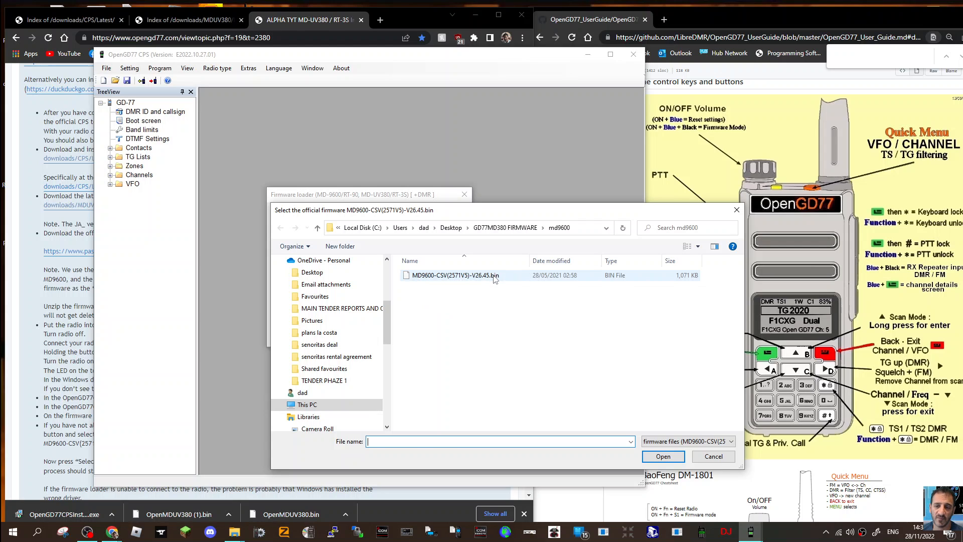
{"action": "left_click", "coordinate": [664, 456]}
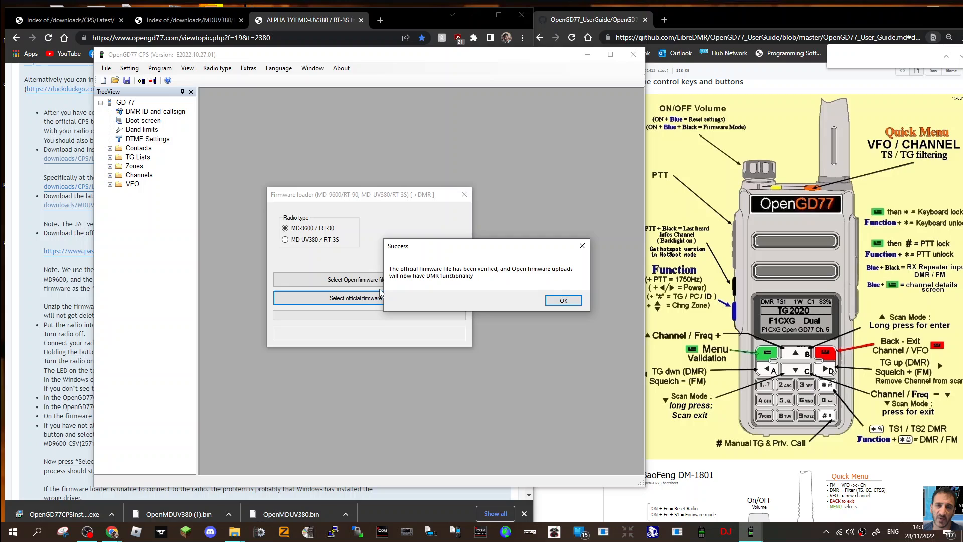
{"action": "mouse_move", "coordinate": [502, 277]}
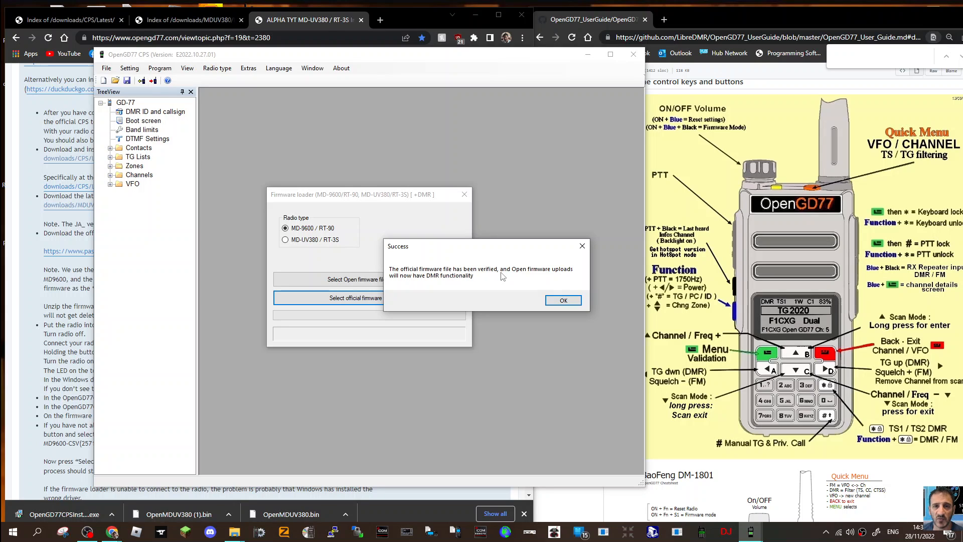
{"action": "mouse_move", "coordinate": [400, 281]}
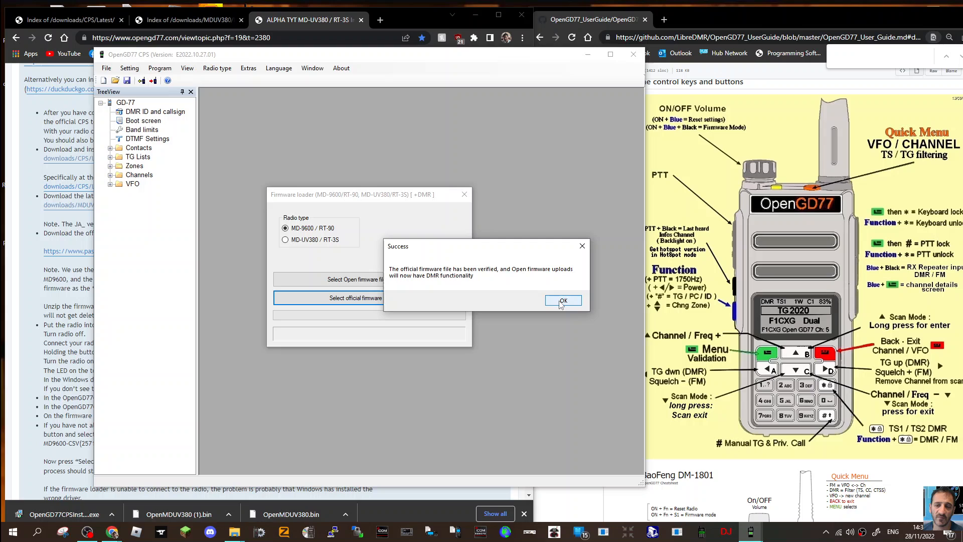
{"action": "left_click", "coordinate": [562, 300]}
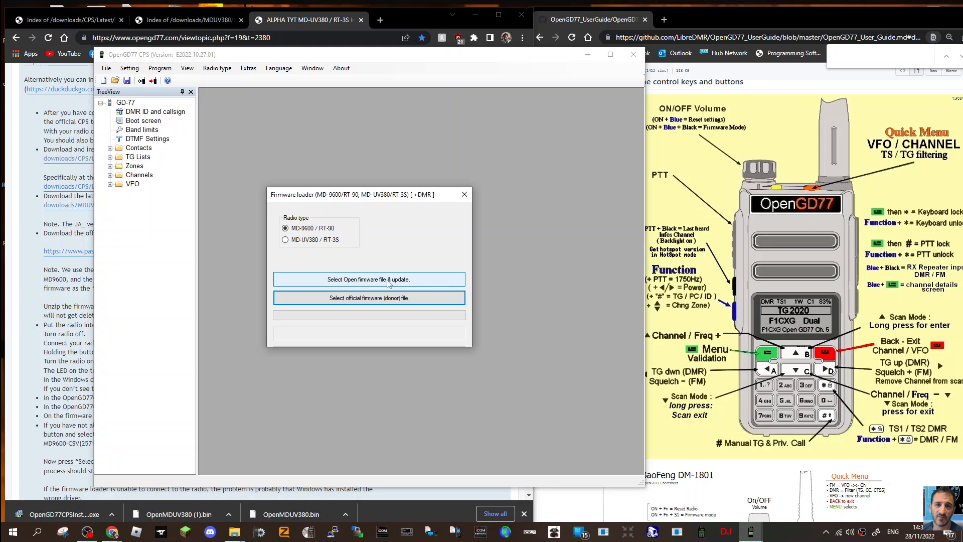
{"action": "mouse_move", "coordinate": [301, 252]}
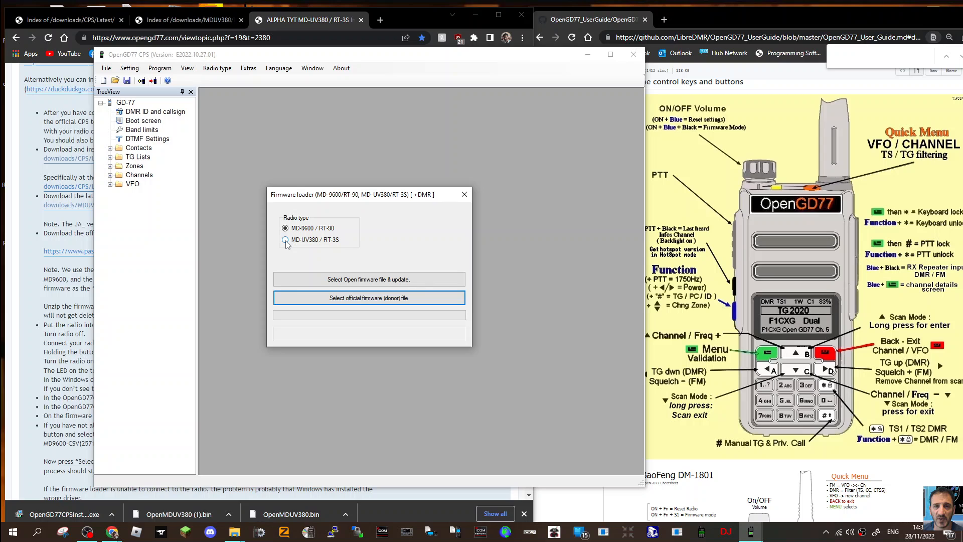
Set the loader's radio type to MD-UV380/RT-3S.
{"action": "left_click", "coordinate": [285, 239]}
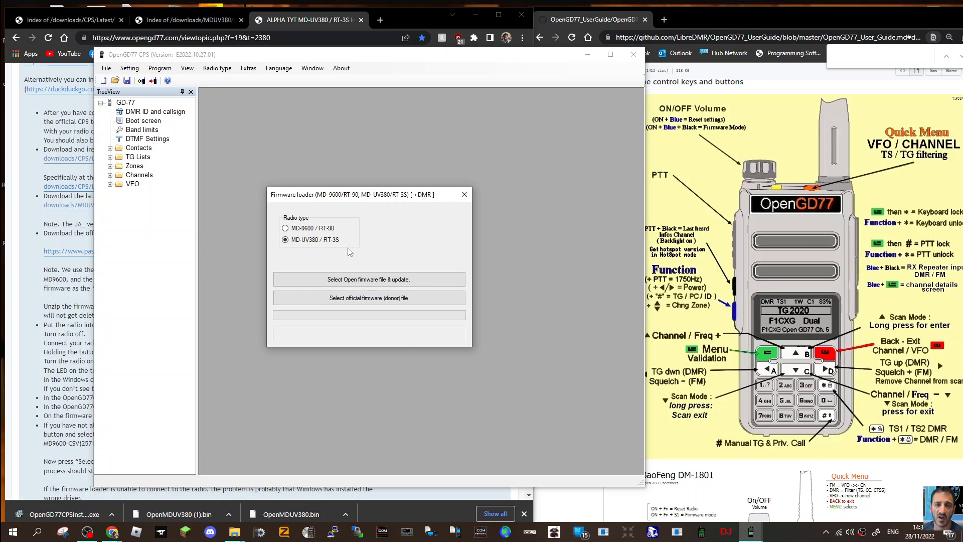
{"action": "mouse_move", "coordinate": [368, 279]}
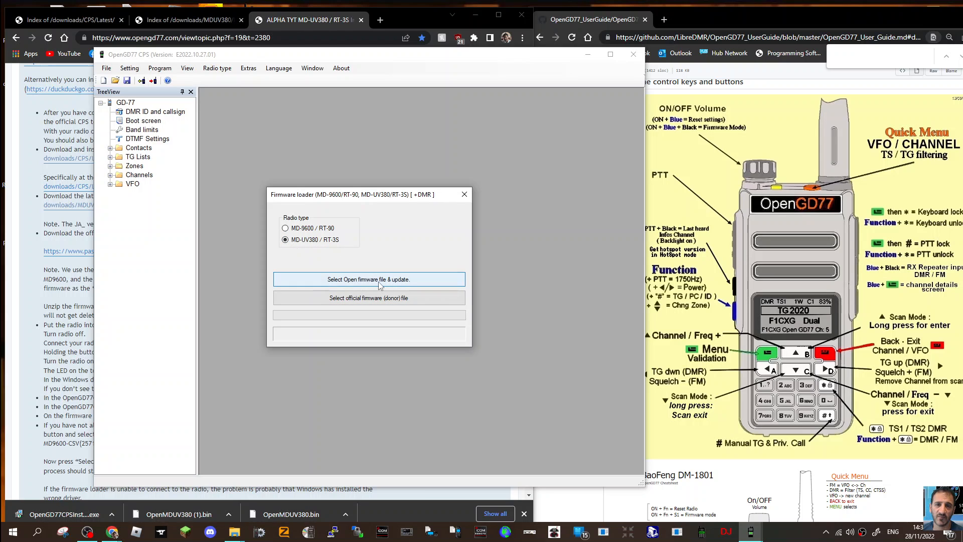
Start selecting the Open firmware file and check the CPS and MDUV380 download pages in Chrome.
{"action": "left_click", "coordinate": [368, 279]}
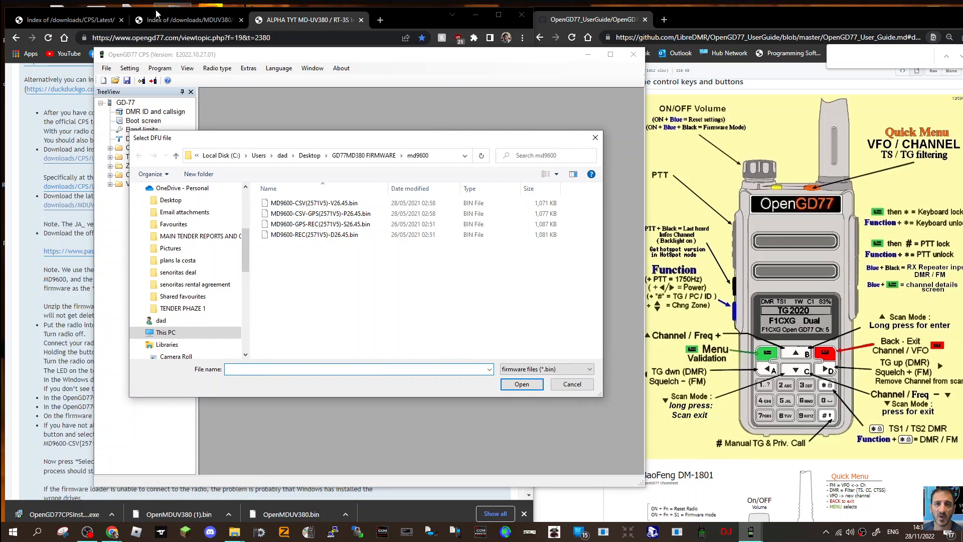
{"action": "left_click", "coordinate": [67, 20]}
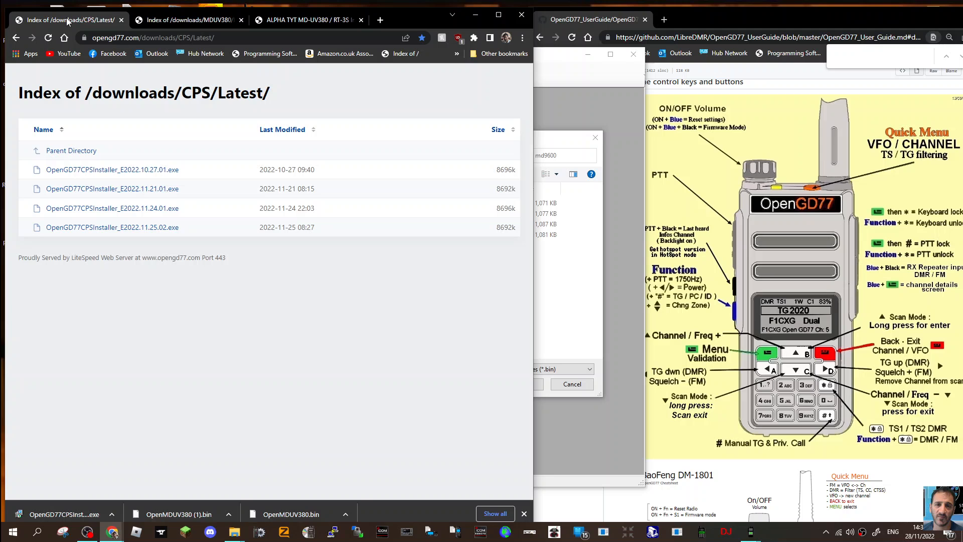
{"action": "left_click", "coordinate": [187, 20]}
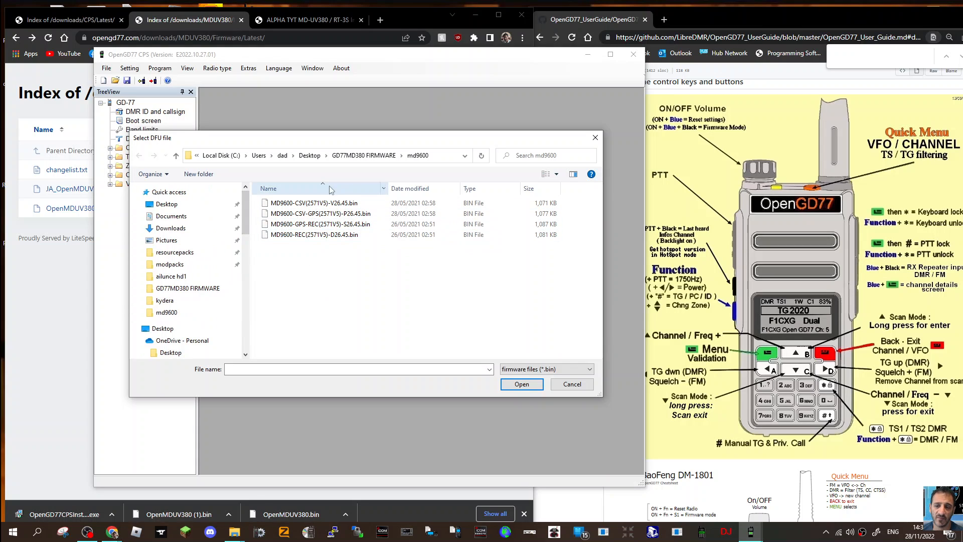
Browse the file dialog to Desktop > GD77MD380 FIRMWARE folder.
{"action": "left_click", "coordinate": [168, 204]}
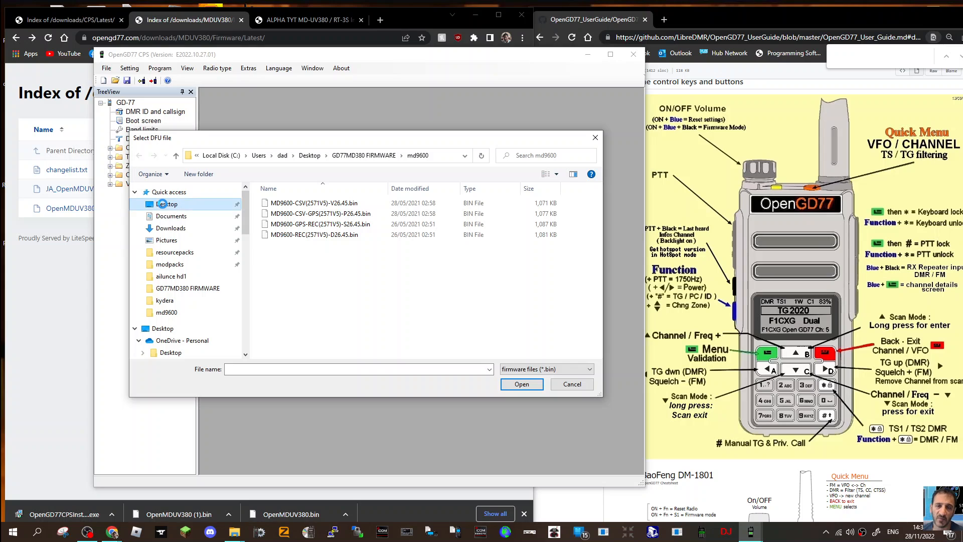
{"action": "left_click", "coordinate": [166, 204]}
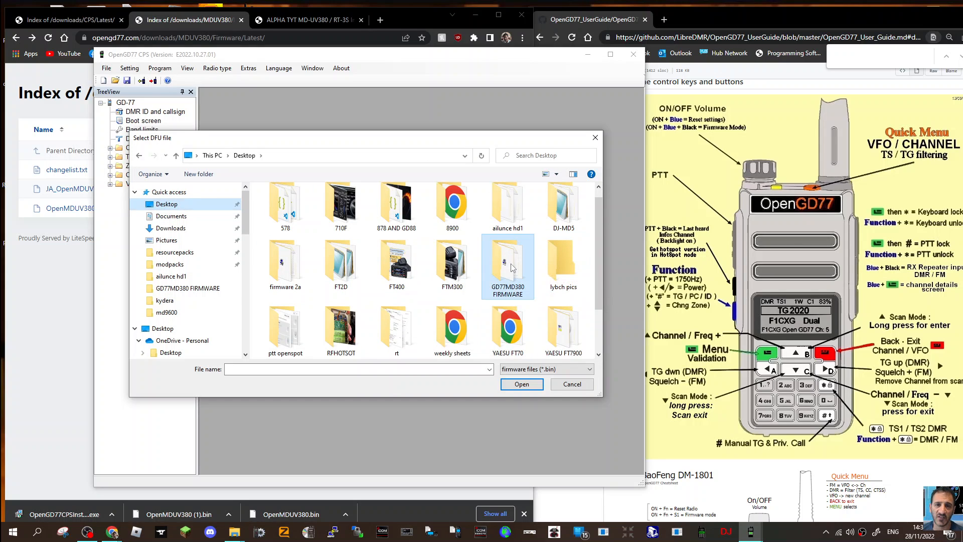
{"action": "double_click", "coordinate": [508, 254]}
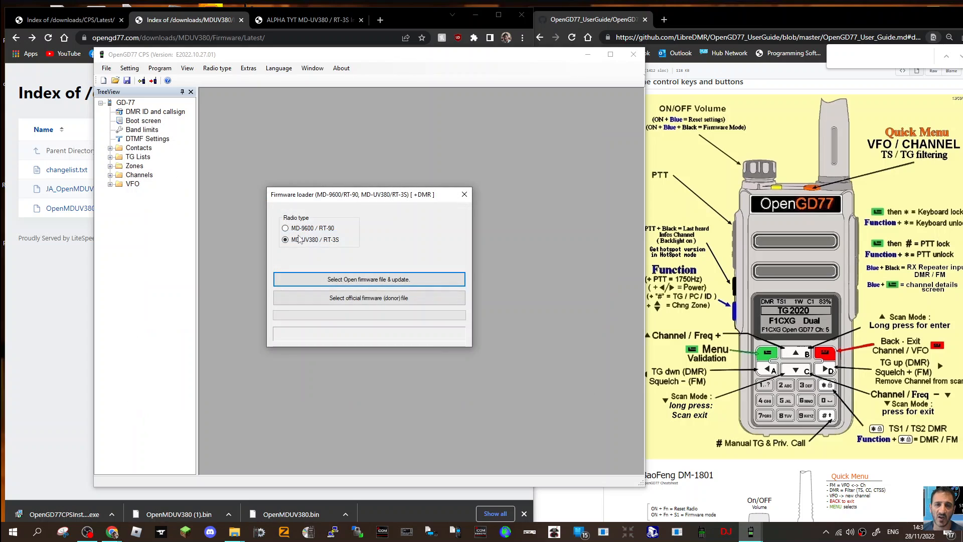
Attempt to flash the firmware, hitting the radio-not-connected / not-in-DFU-mode error.
{"action": "left_click", "coordinate": [368, 279]}
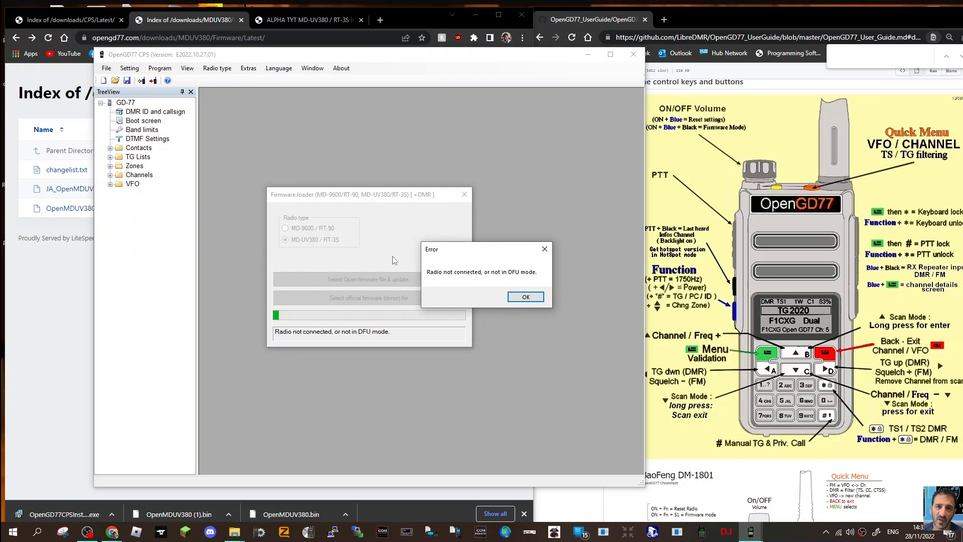
{"action": "mouse_move", "coordinate": [834, 149]}
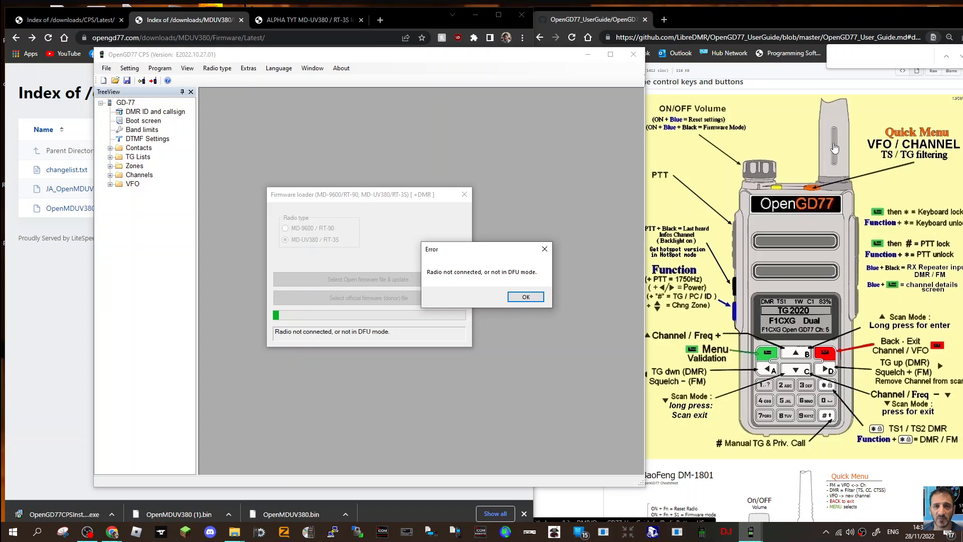
{"action": "mouse_move", "coordinate": [681, 187]}
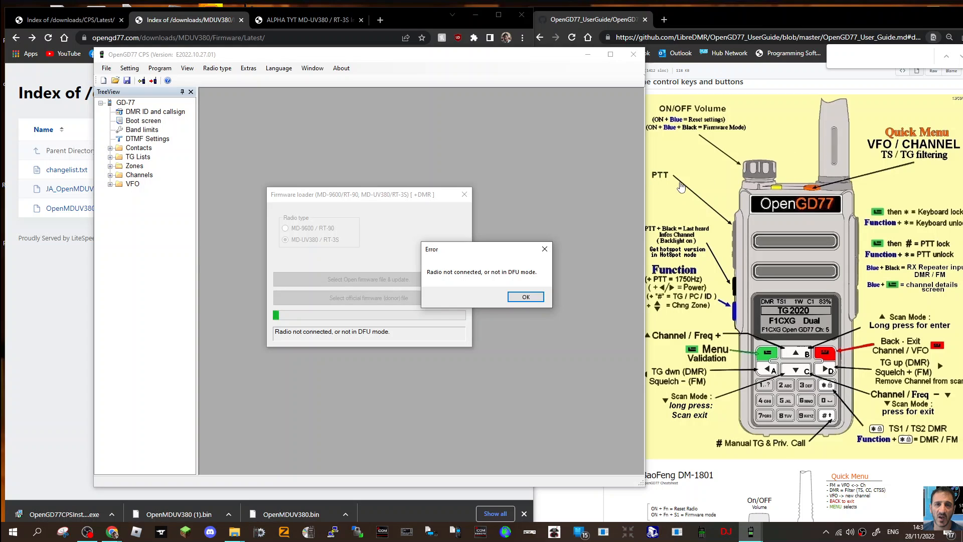
{"action": "mouse_move", "coordinate": [790, 187]}
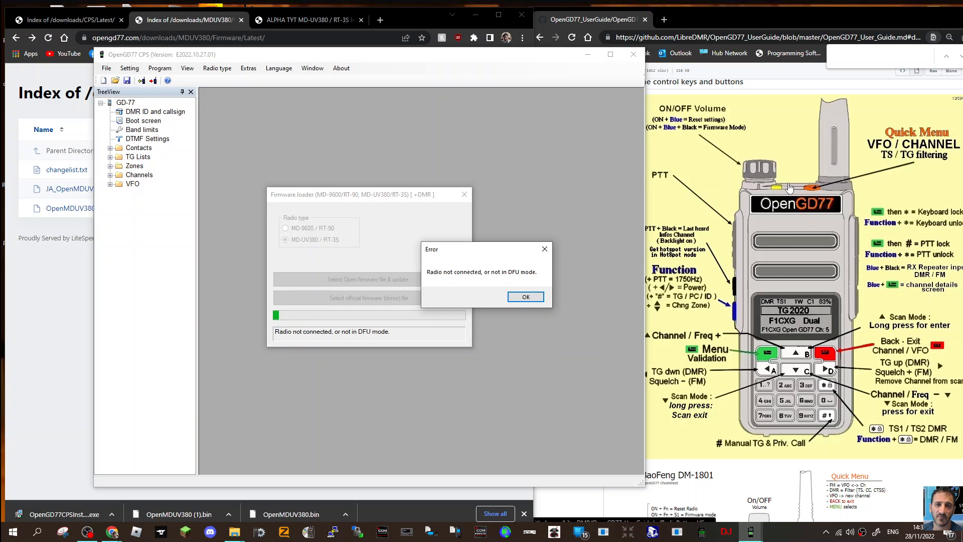
{"action": "mouse_move", "coordinate": [739, 244]}
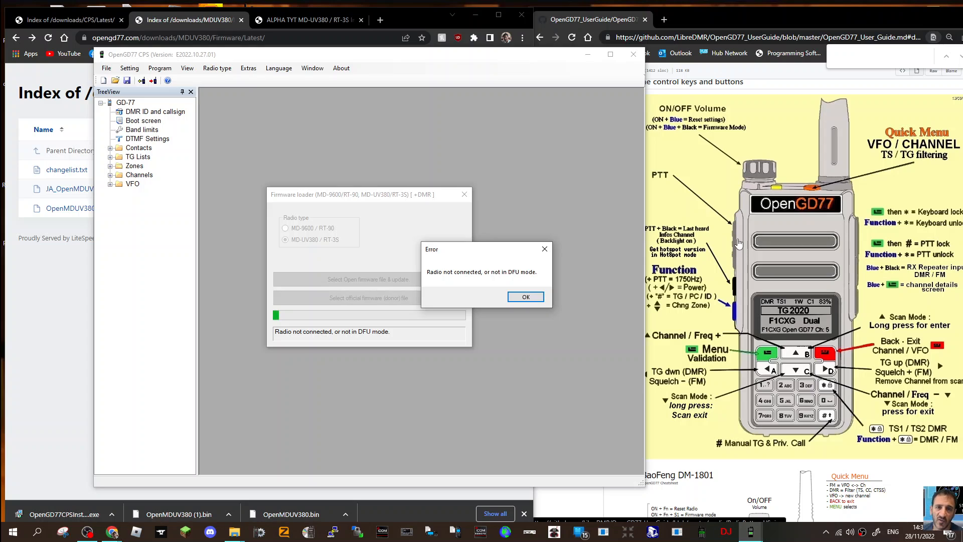
{"action": "mouse_move", "coordinate": [732, 288]}
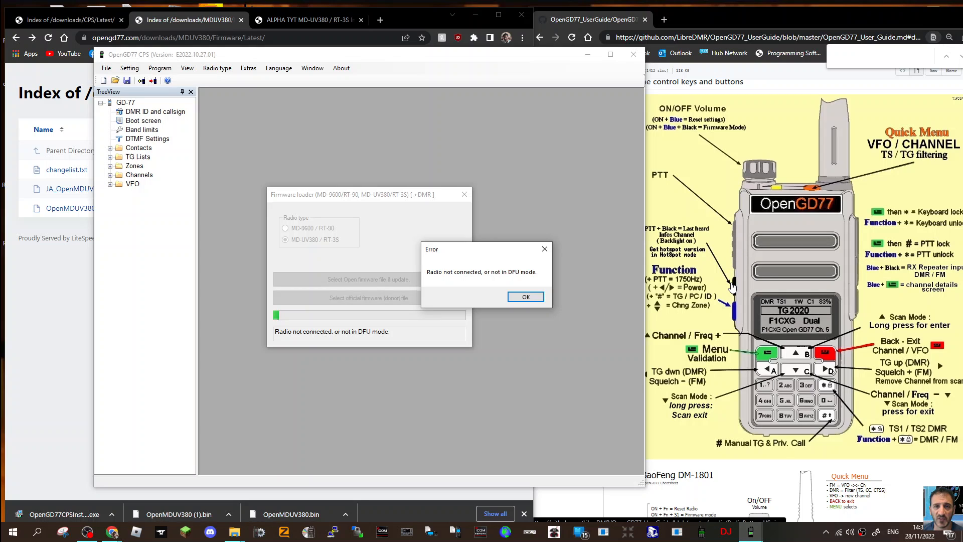
{"action": "mouse_move", "coordinate": [536, 141]}
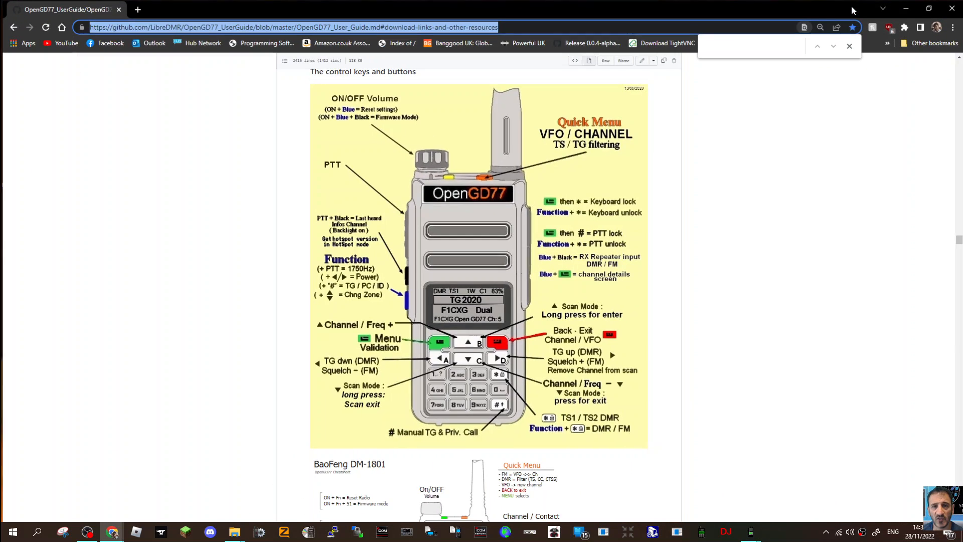
Close the Find bar and enlarge the OpenGD77 user guide via Chrome's Zoom + button.
{"action": "left_click", "coordinate": [850, 45]}
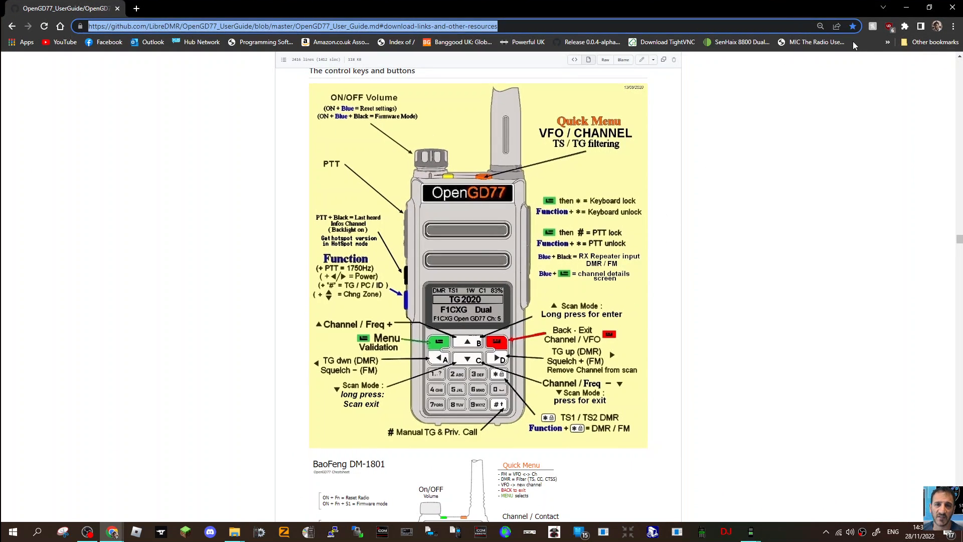
{"action": "scroll", "scroll_direction": "up", "scroll_amount": 3}
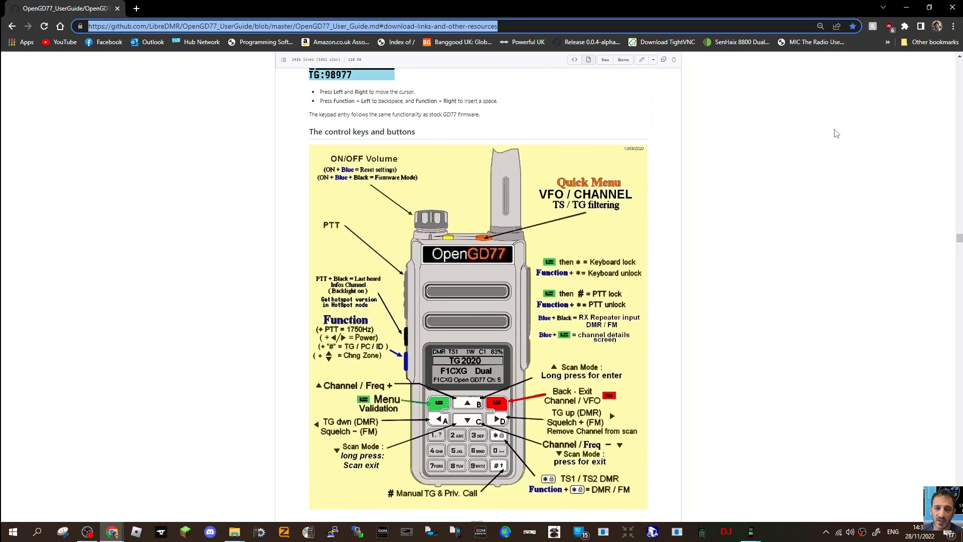
{"action": "scroll", "scroll_direction": "down", "scroll_amount": 3}
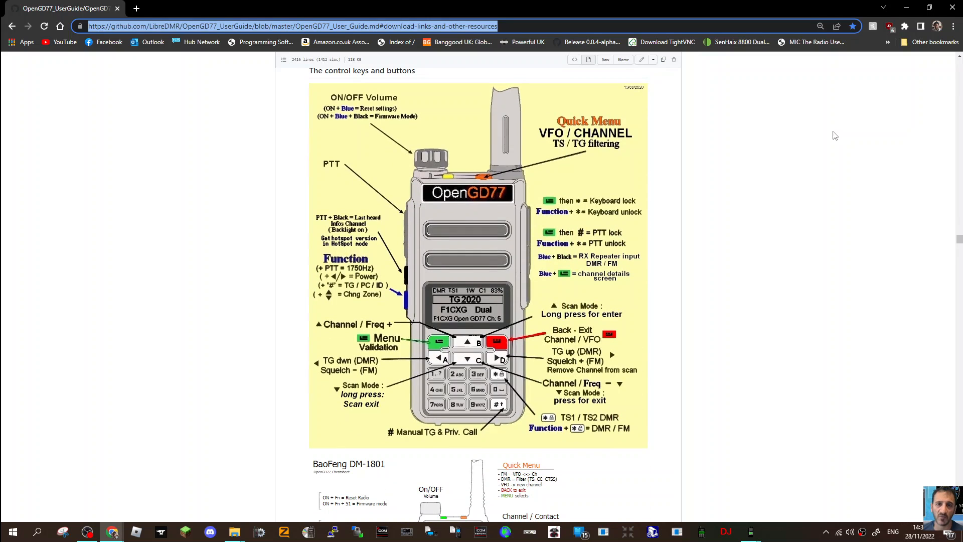
{"action": "mouse_move", "coordinate": [812, 100]}
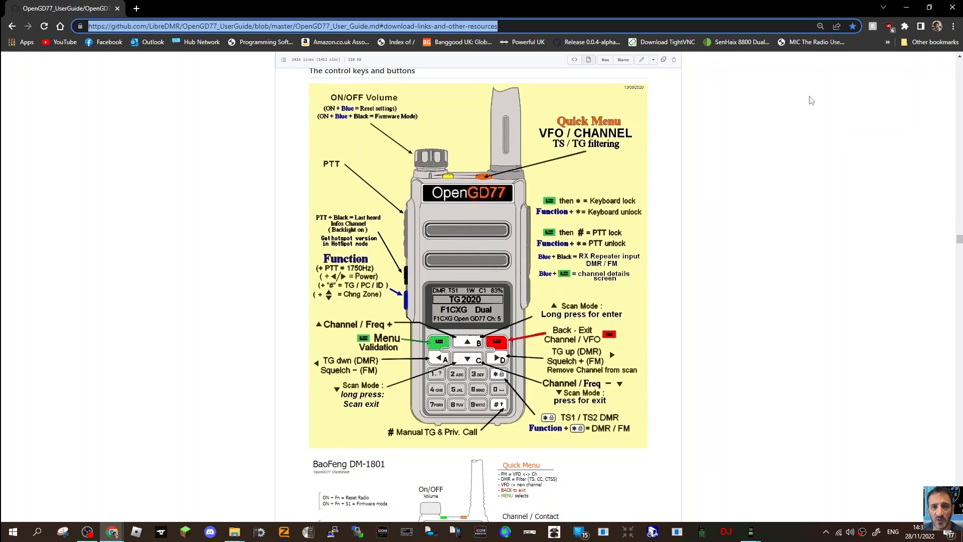
{"action": "left_click", "coordinate": [954, 26]}
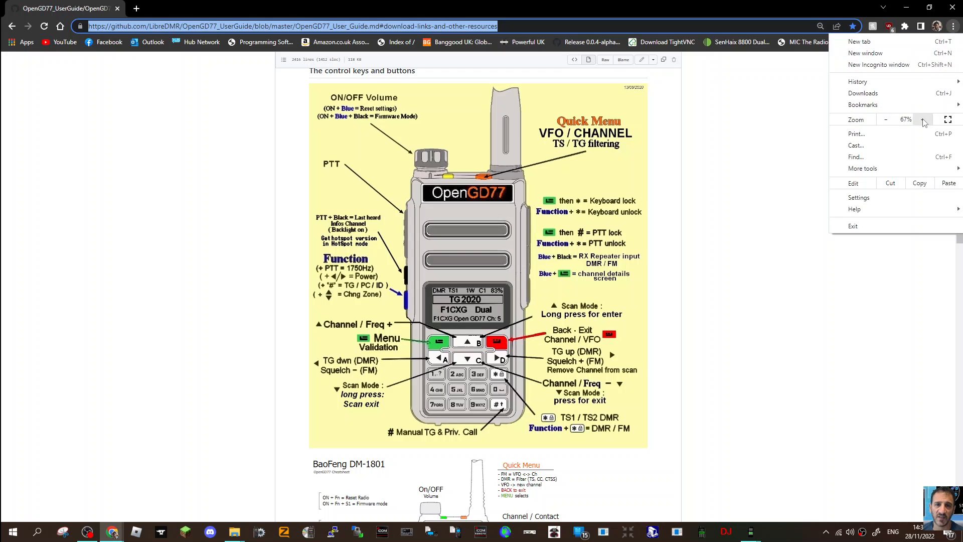
{"action": "left_click", "coordinate": [923, 120]}
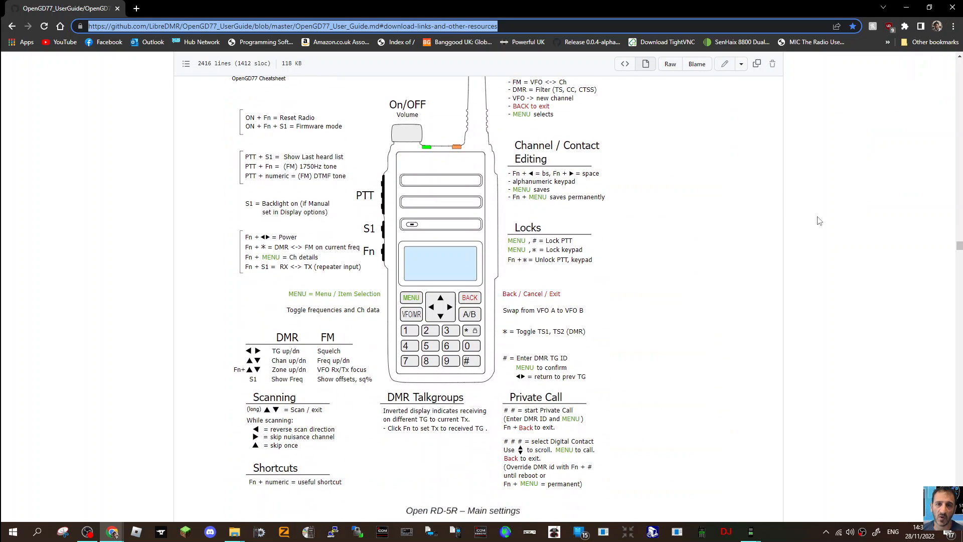
Scroll the user guide from the cheatsheet through Menu System, QuickKeys and Radio info to Auto Power Off.
{"action": "scroll", "scroll_direction": "down", "scroll_amount": 3}
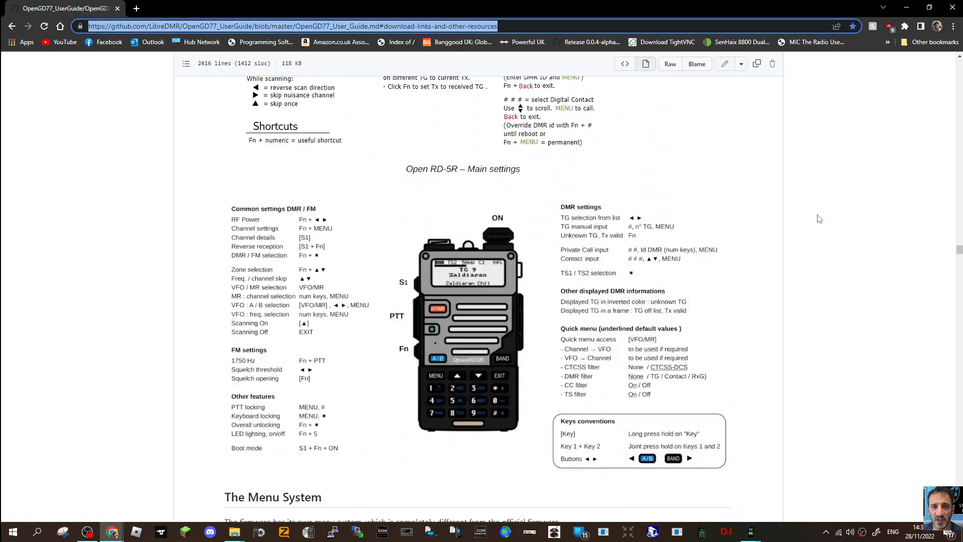
{"action": "scroll", "scroll_direction": "down", "scroll_amount": 3}
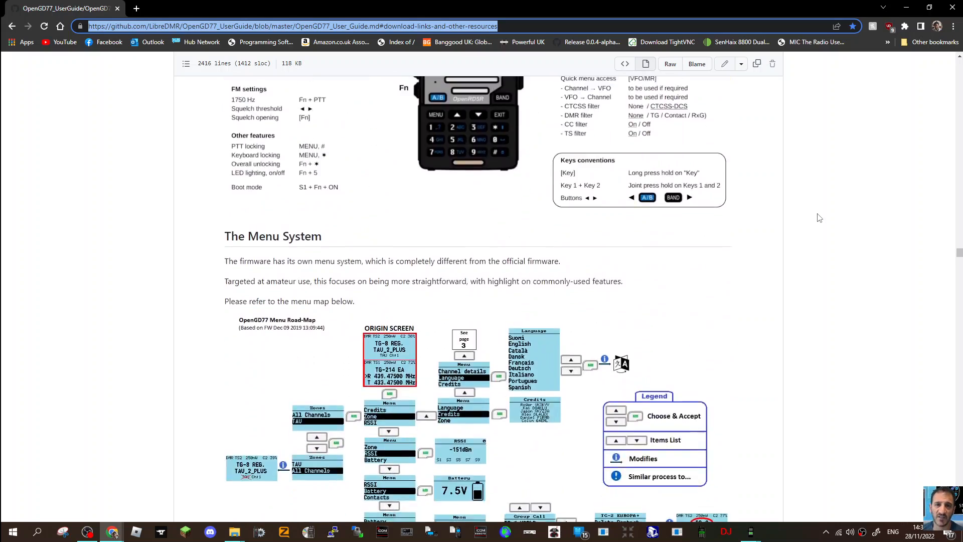
{"action": "scroll", "scroll_direction": "down", "scroll_amount": 3}
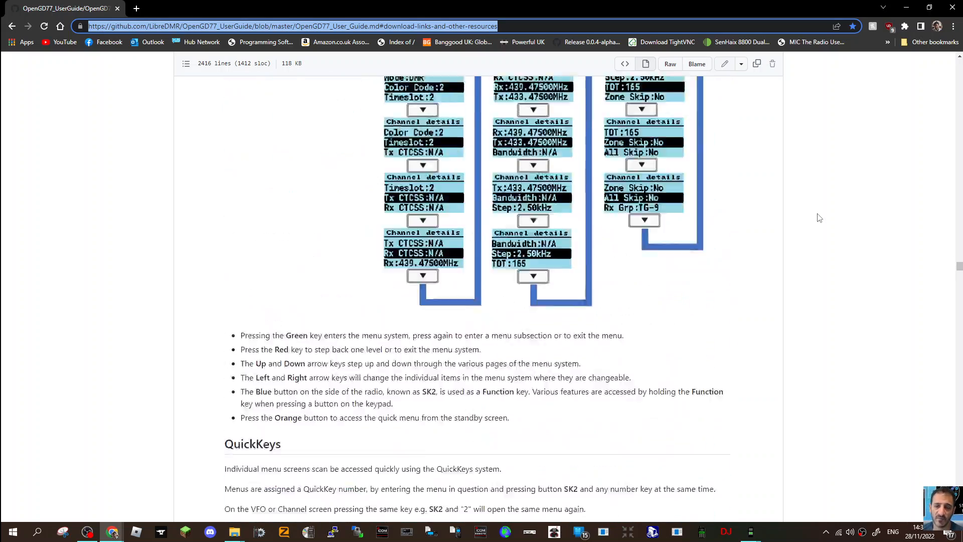
{"action": "scroll", "scroll_direction": "up", "scroll_amount": 3}
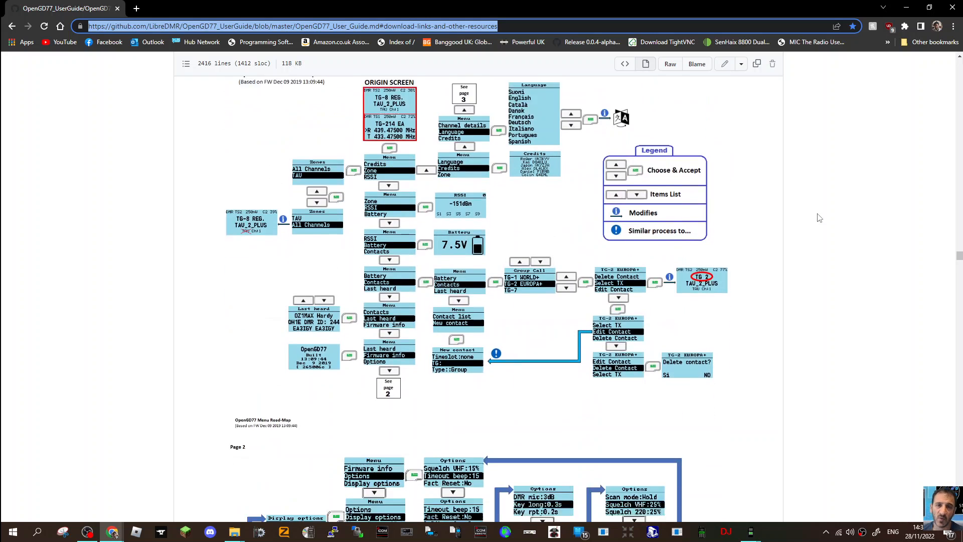
{"action": "scroll", "scroll_direction": "down", "scroll_amount": 3}
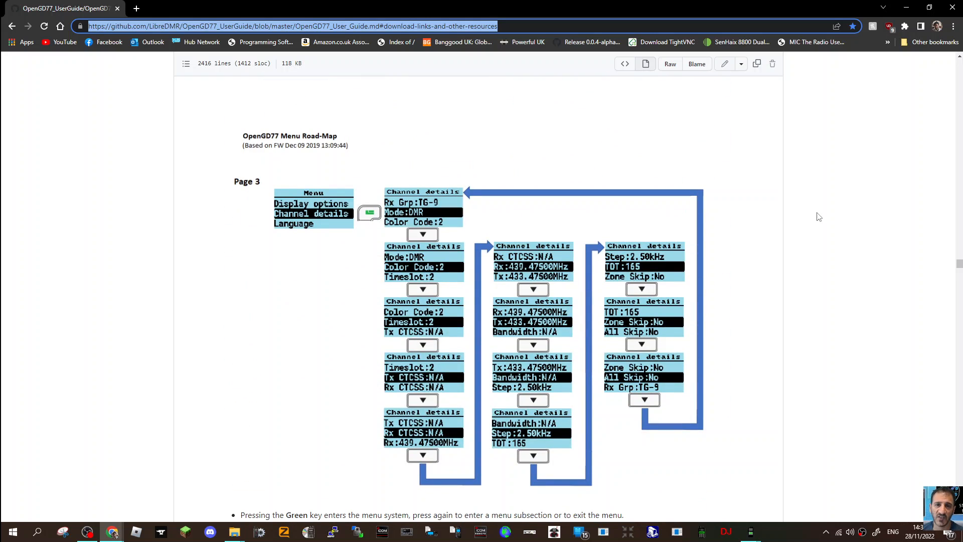
{"action": "scroll", "scroll_direction": "down", "scroll_amount": 3}
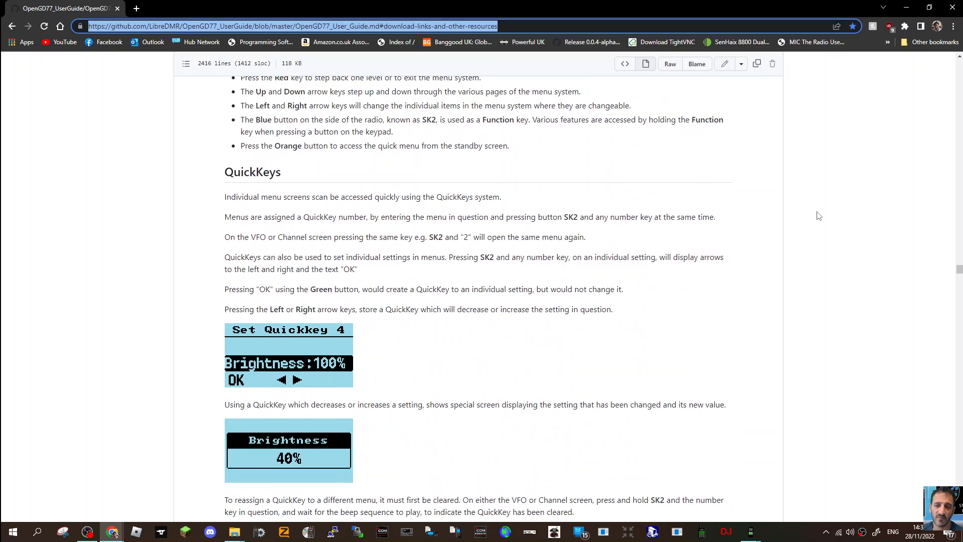
{"action": "scroll", "scroll_direction": "down", "scroll_amount": 3}
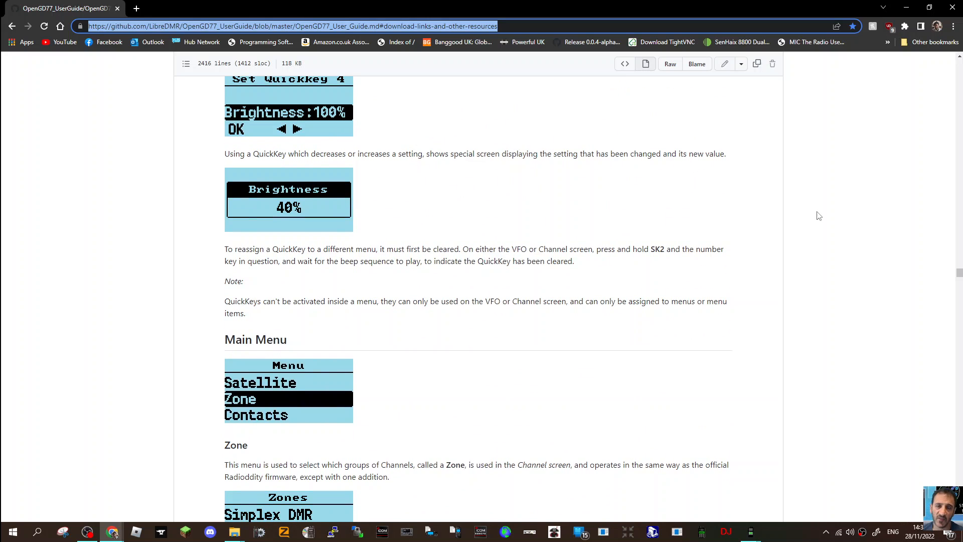
{"action": "scroll", "scroll_direction": "down", "scroll_amount": 3}
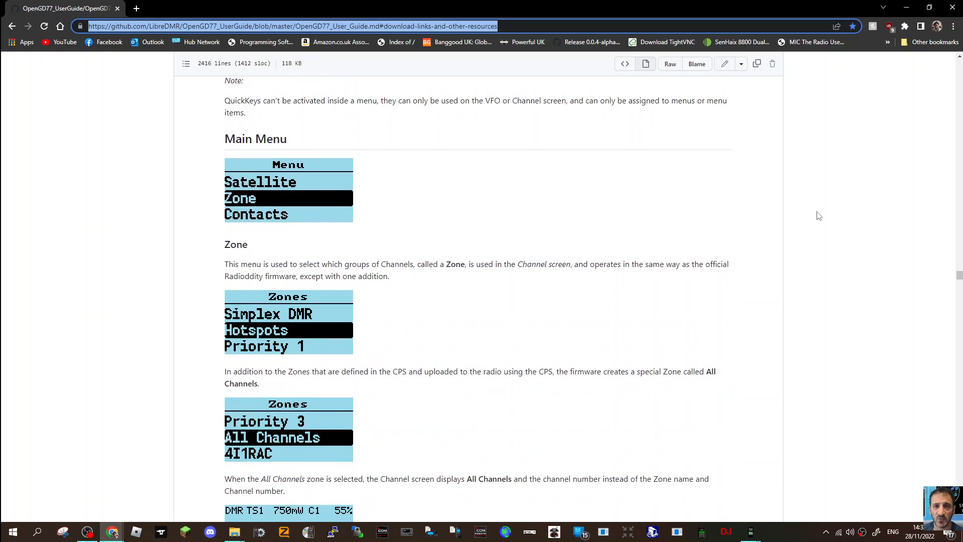
{"action": "scroll", "scroll_direction": "down", "scroll_amount": 3}
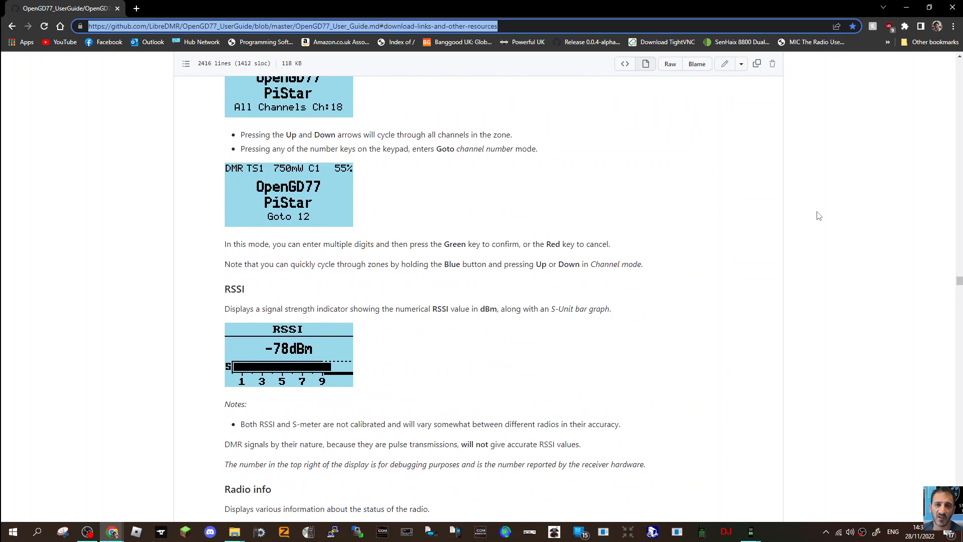
{"action": "scroll", "scroll_direction": "down", "scroll_amount": 3}
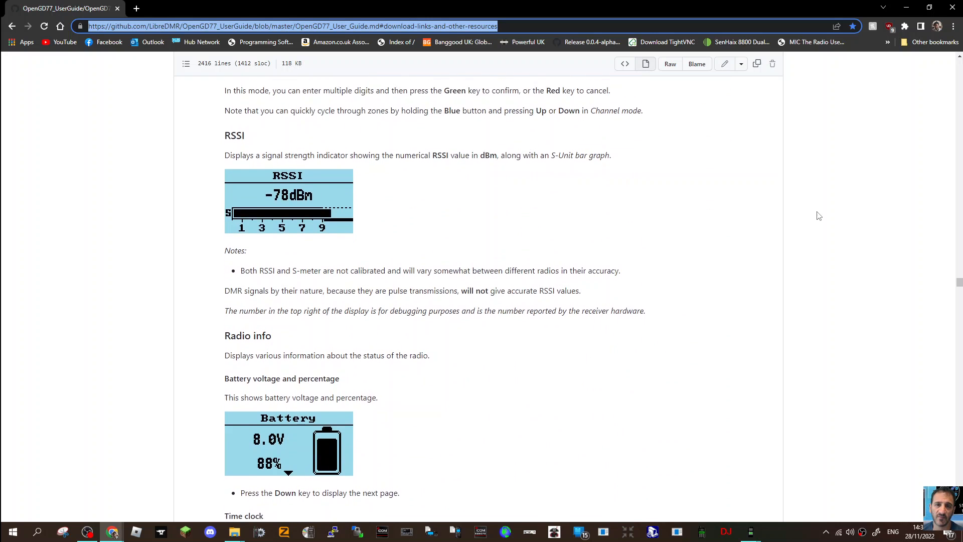
{"action": "scroll", "scroll_direction": "down", "scroll_amount": 3}
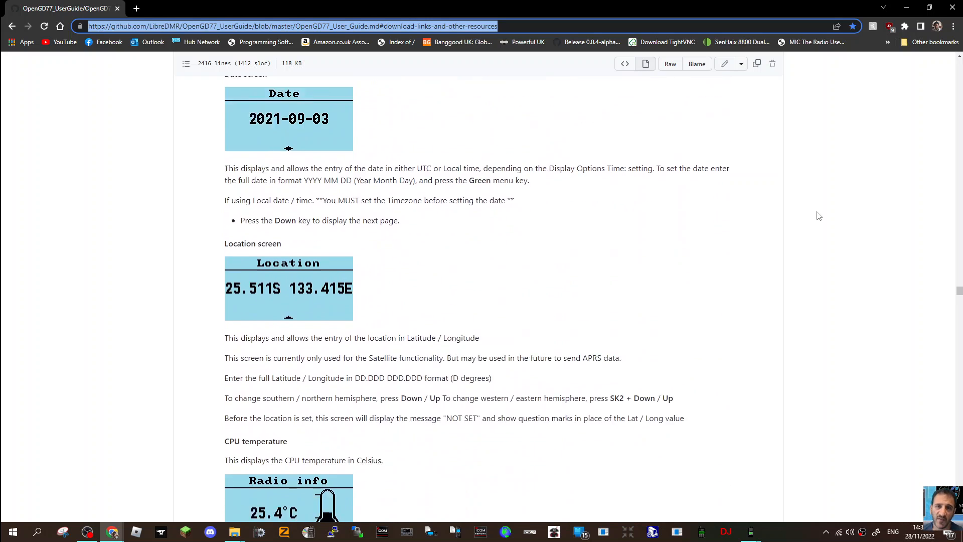
{"action": "scroll", "scroll_direction": "down", "scroll_amount": 3}
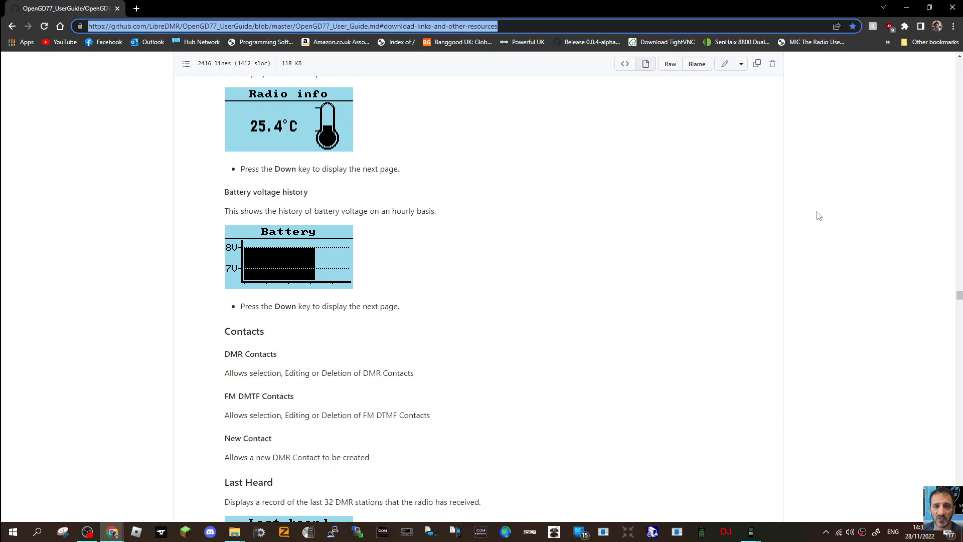
{"action": "scroll", "scroll_direction": "down", "scroll_amount": 3}
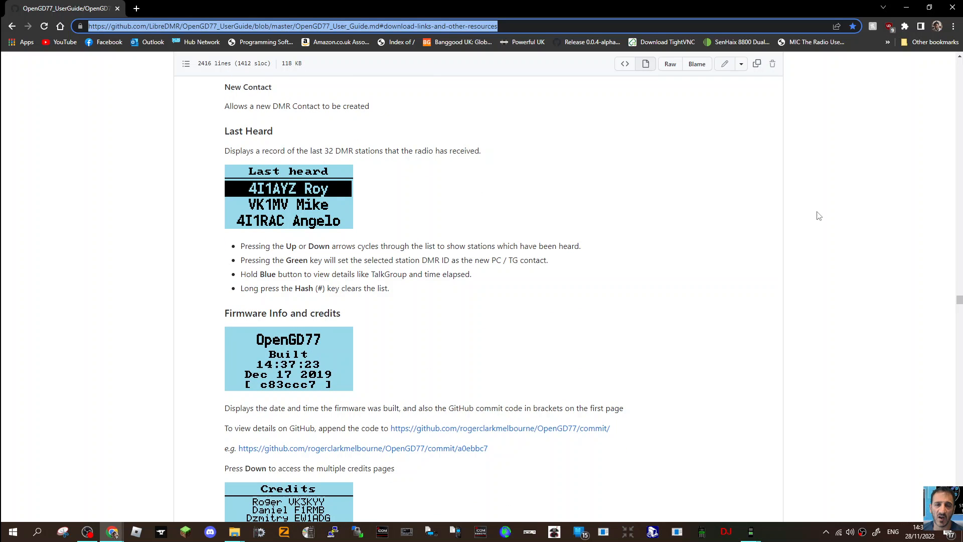
{"action": "scroll", "scroll_direction": "down", "scroll_amount": 3}
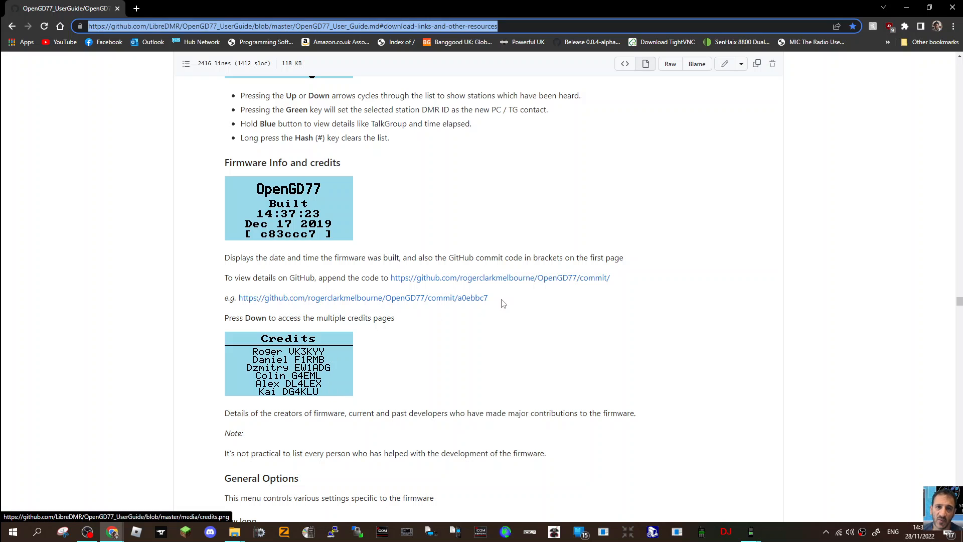
{"action": "mouse_move", "coordinate": [504, 303]}
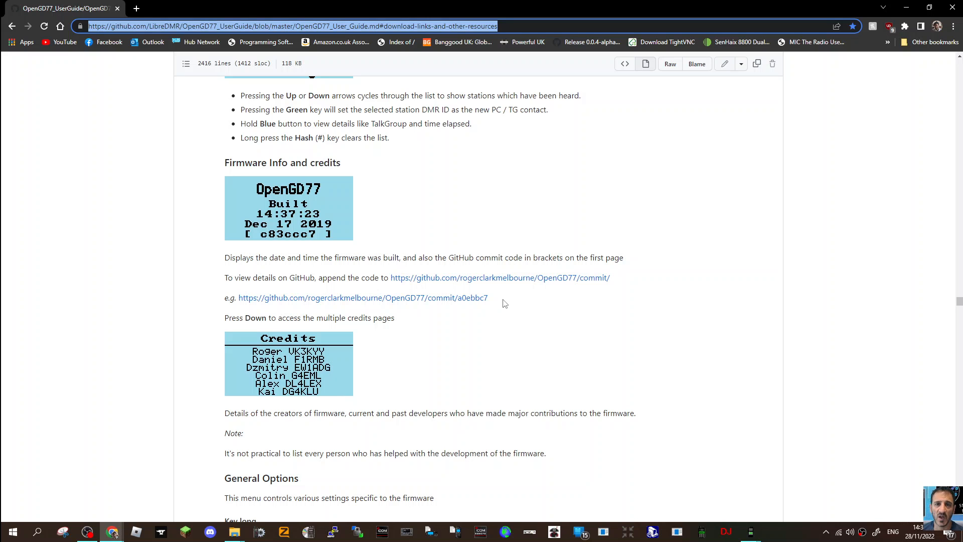
{"action": "scroll", "scroll_direction": "down", "scroll_amount": 3}
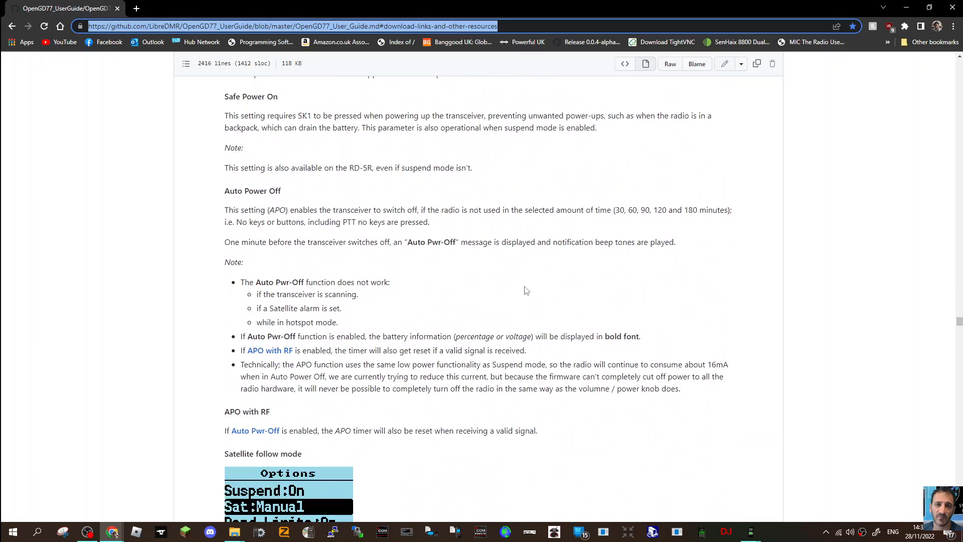